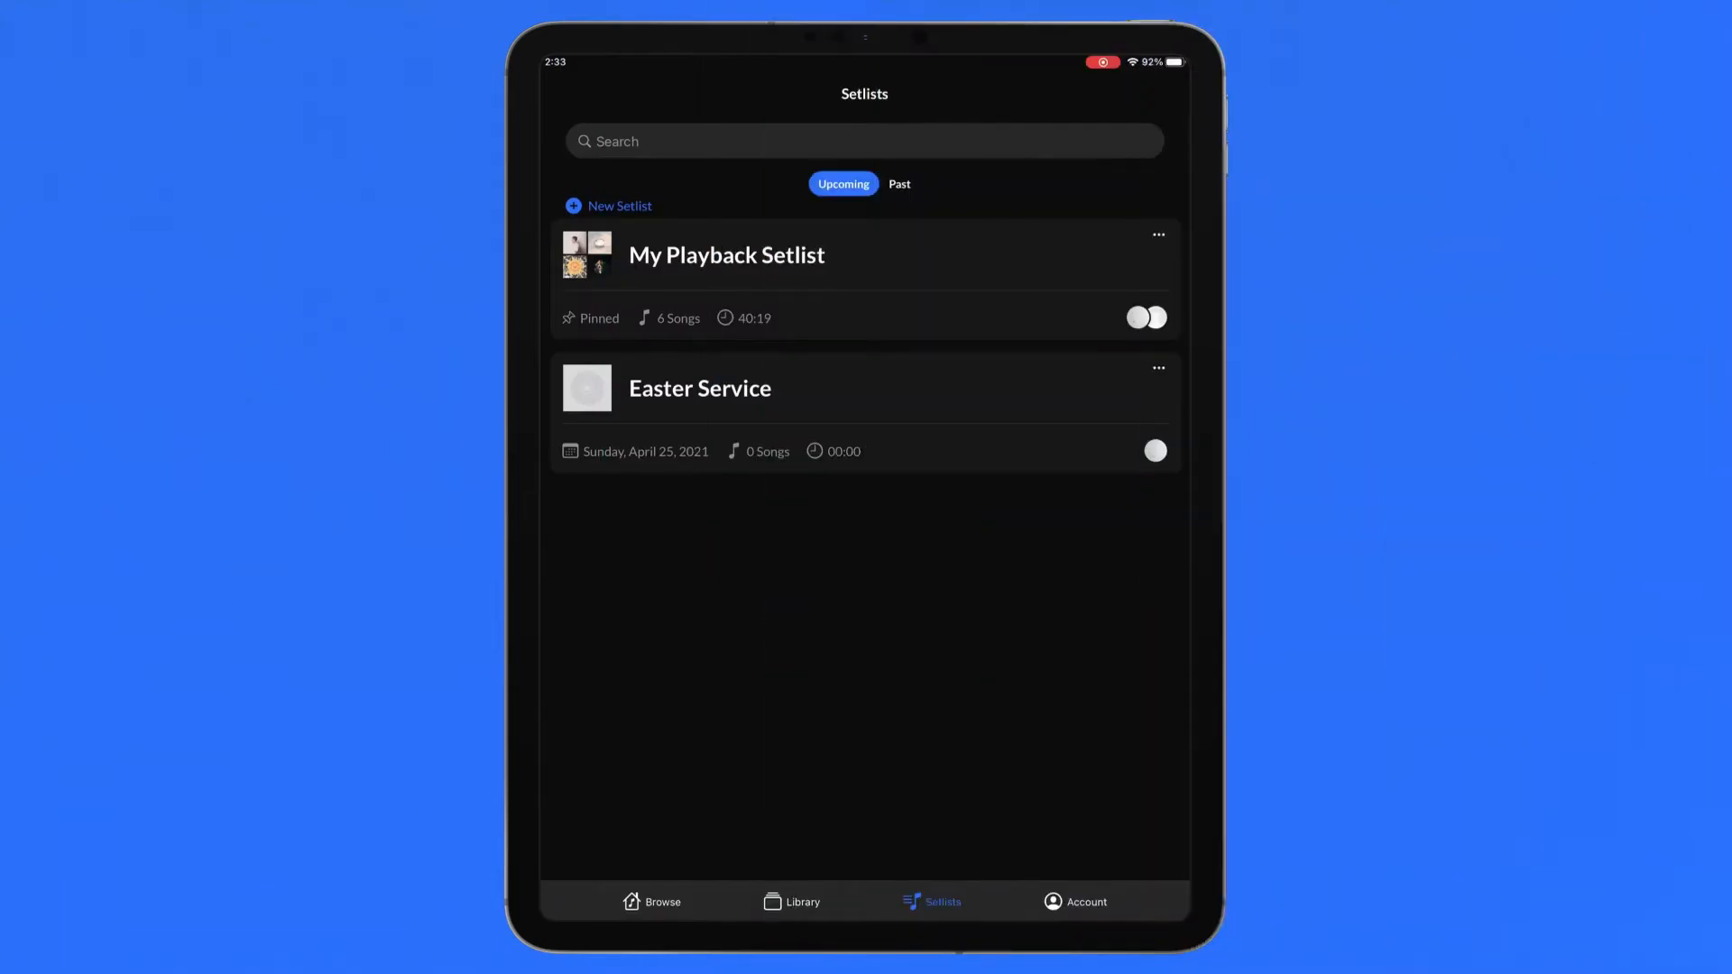
Step: Open My Playback Setlist and put its six songs into edit mode
left_click(726, 256)
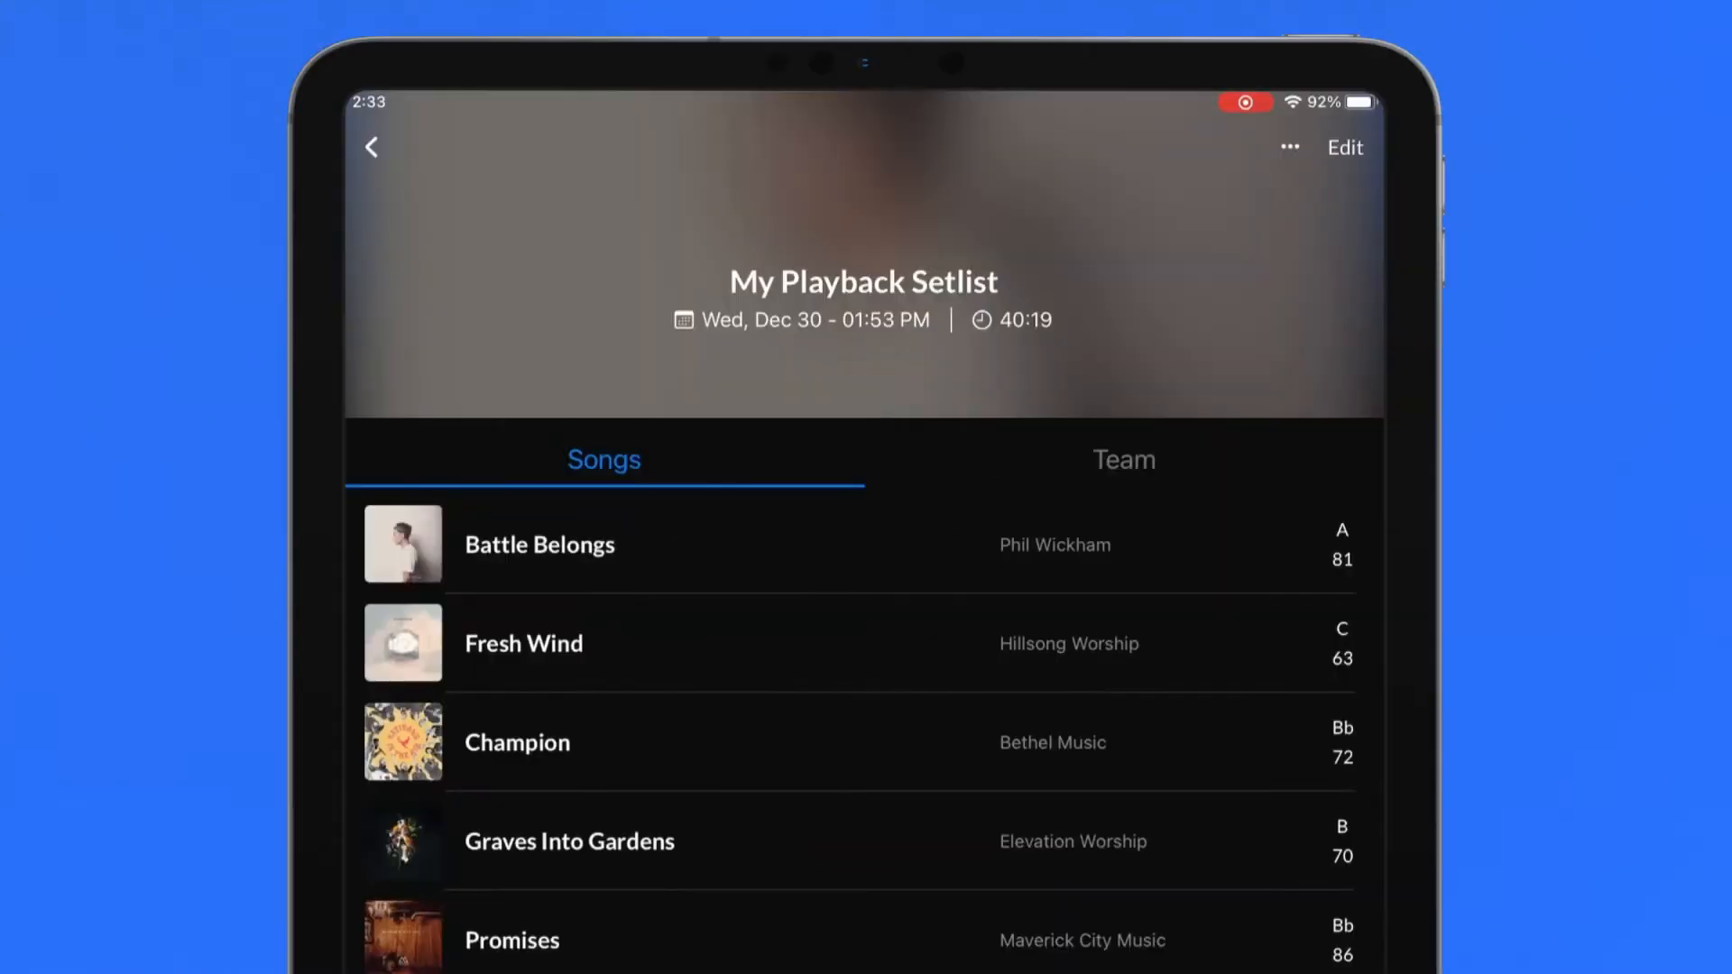
left_click(1344, 147)
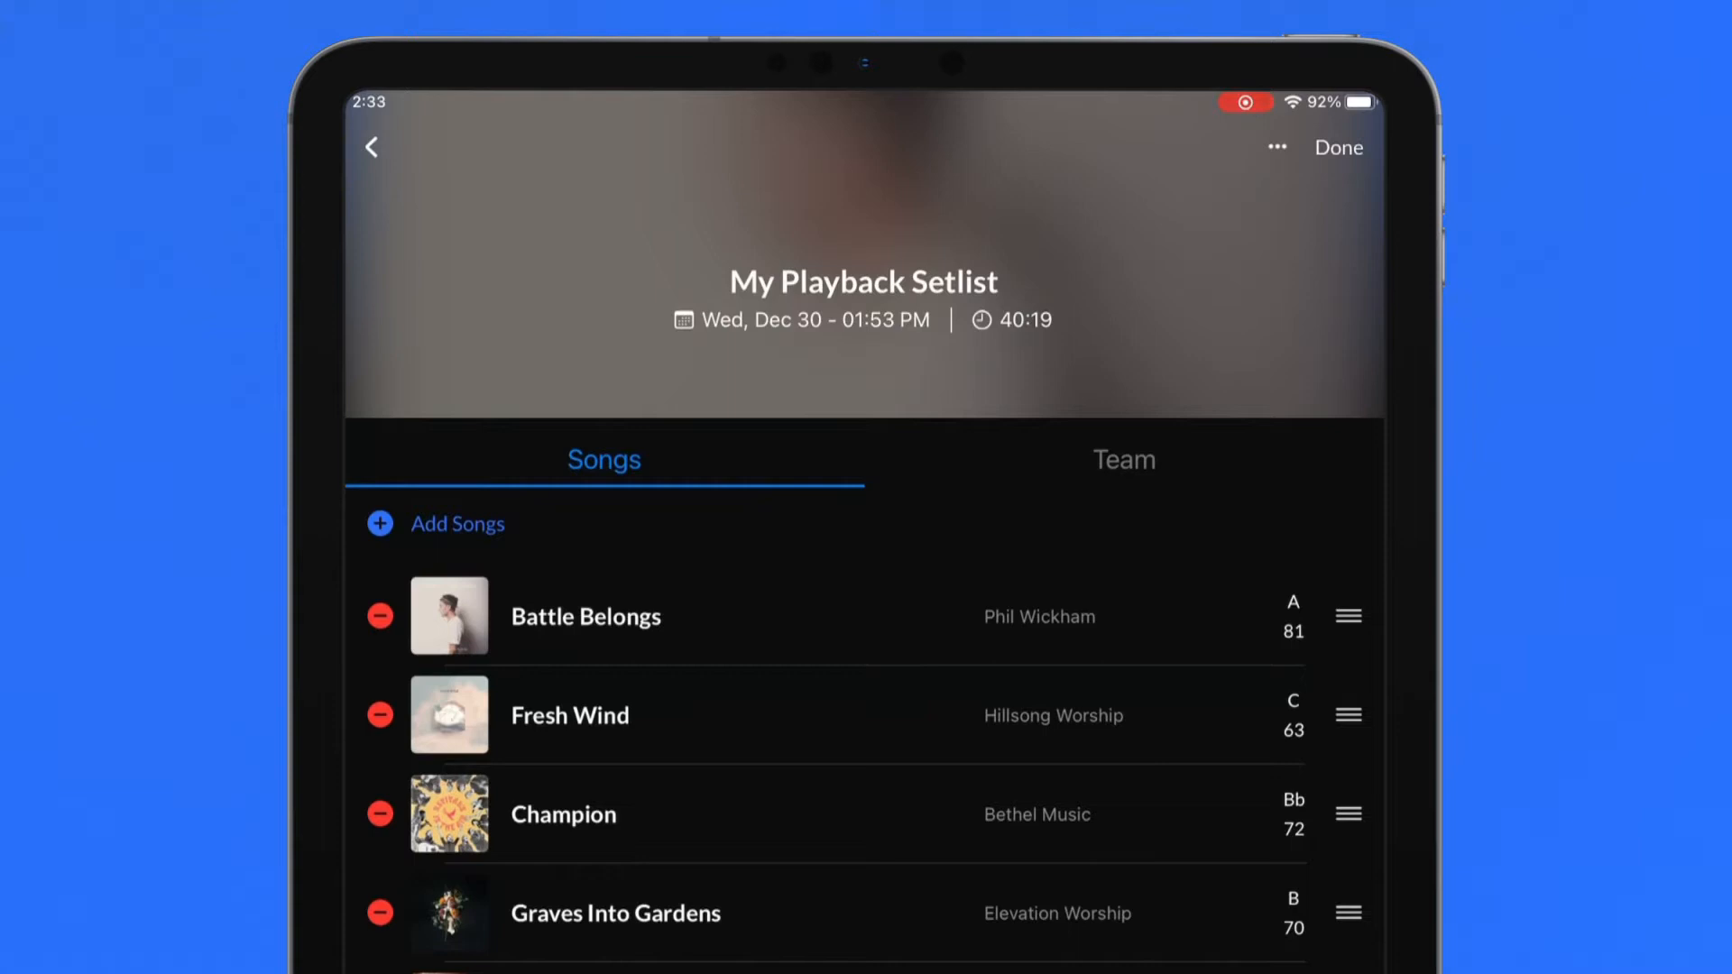
Step: Search 'Goodness' and add Goodness of God by Bethel Music to the setlist
left_click(457, 523)
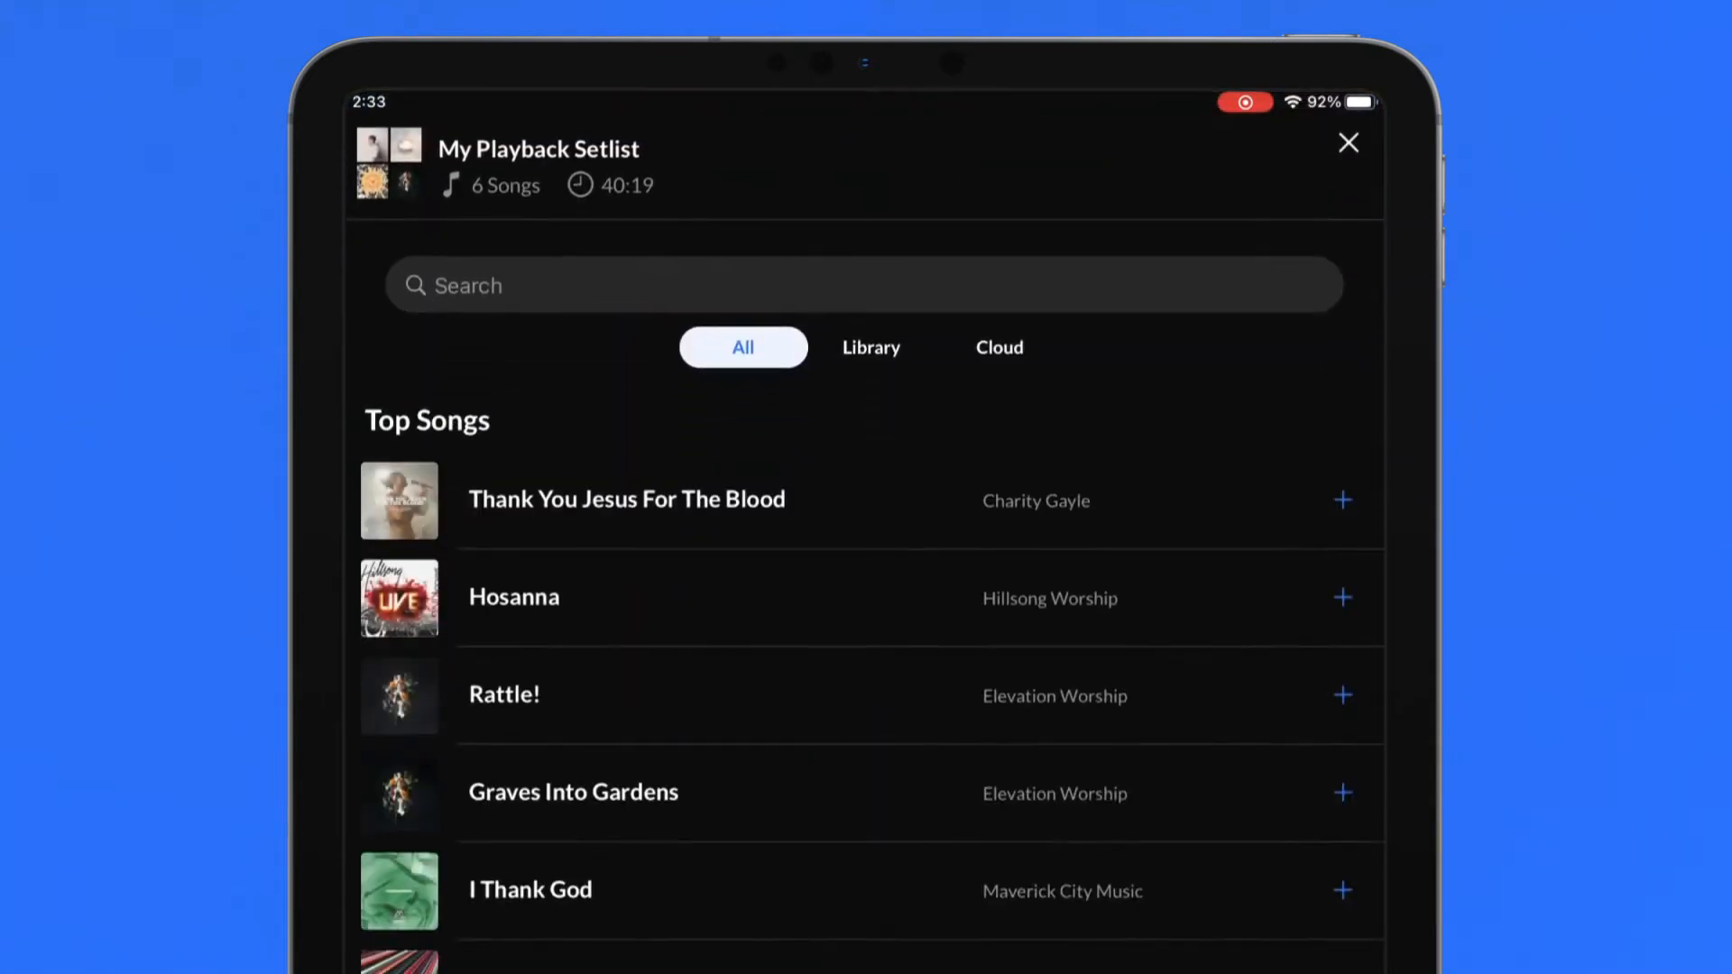
type("Goodness")
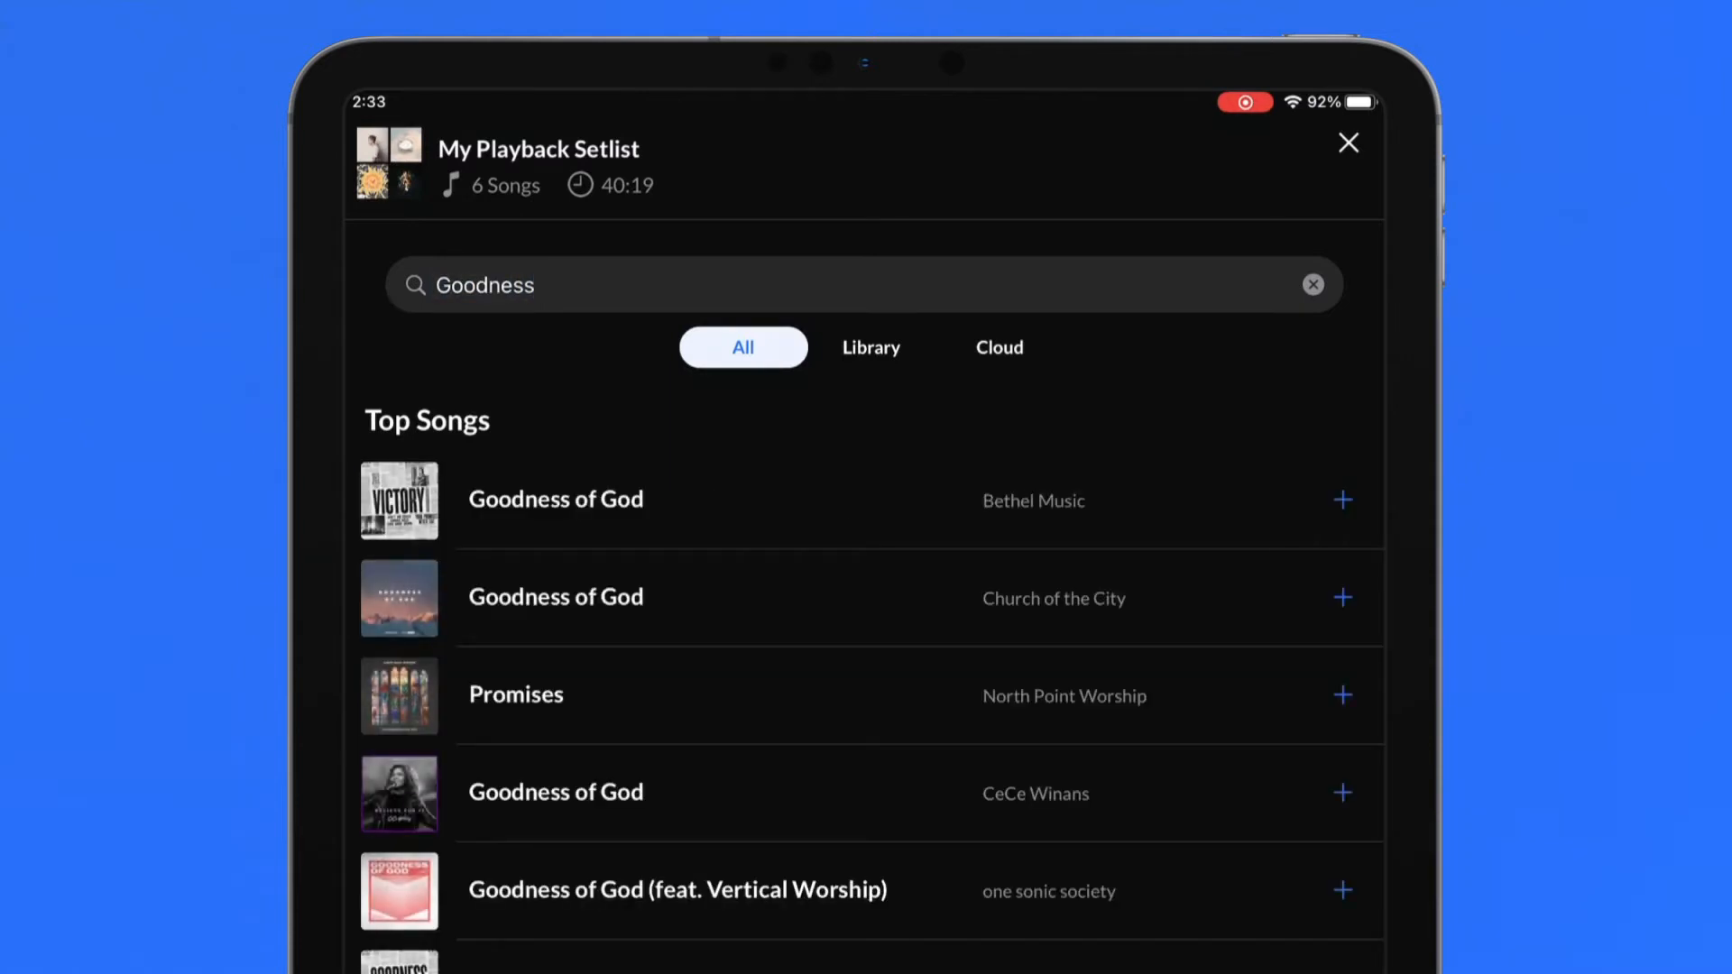
left_click(1342, 499)
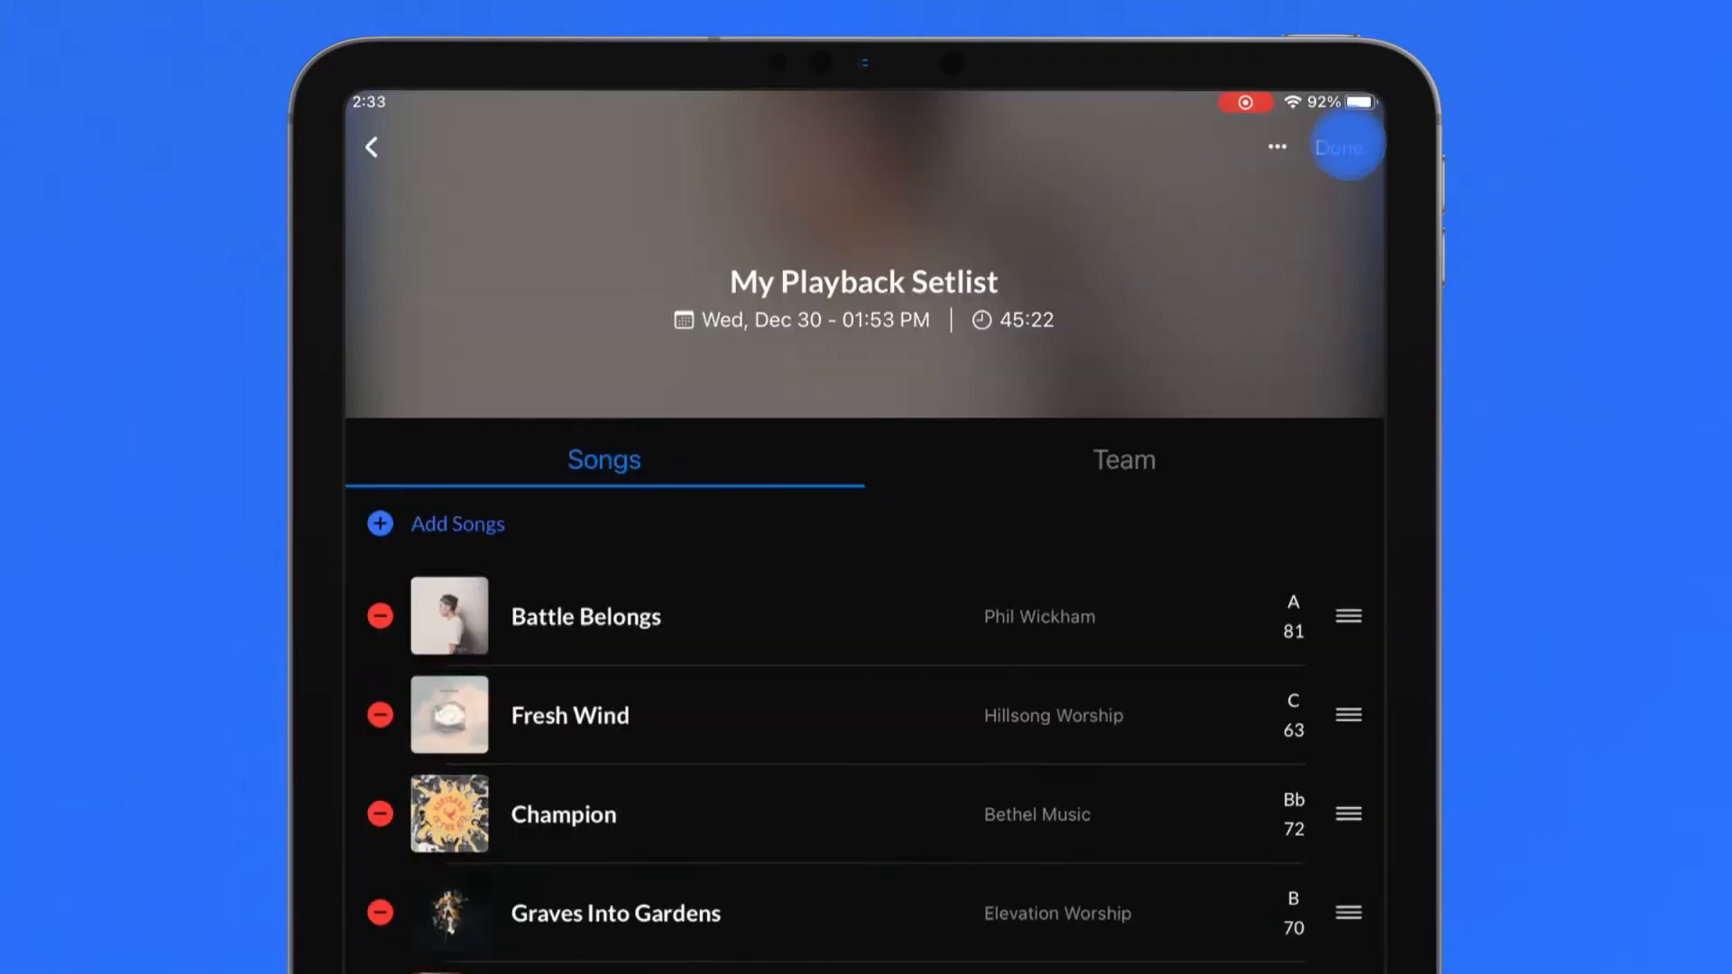
Step: Remove Hillsong Worship's King of Kings from My Playback Setlist
left_click(1338, 147)
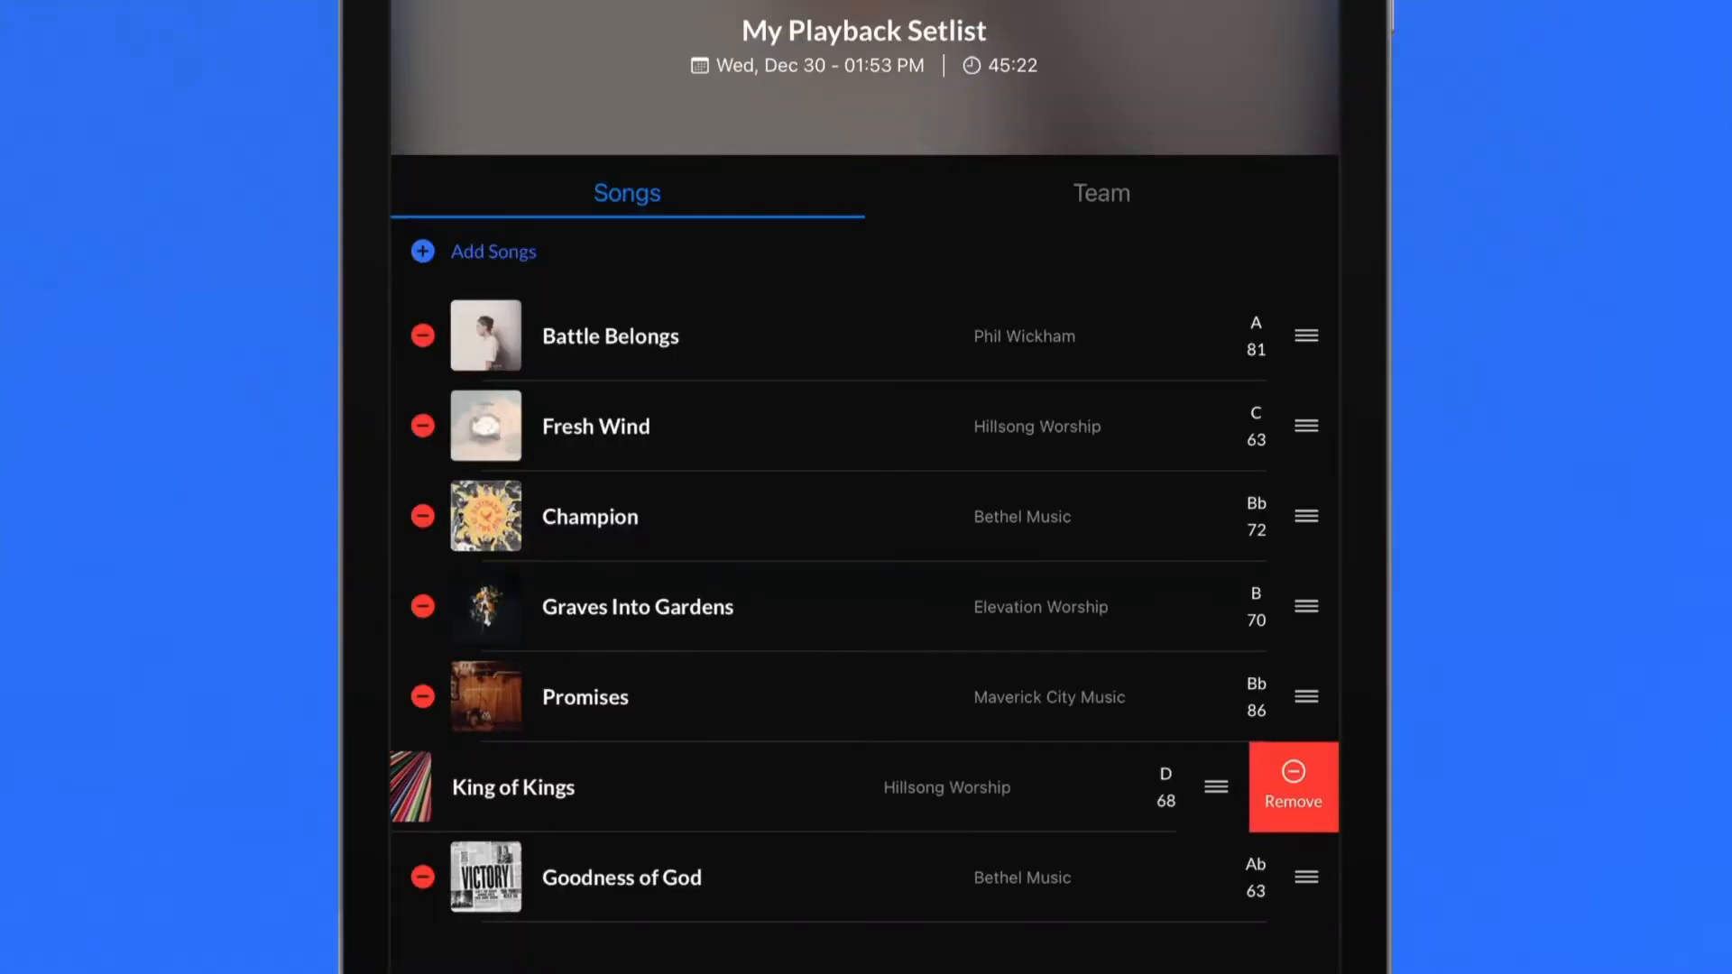
left_click(1292, 786)
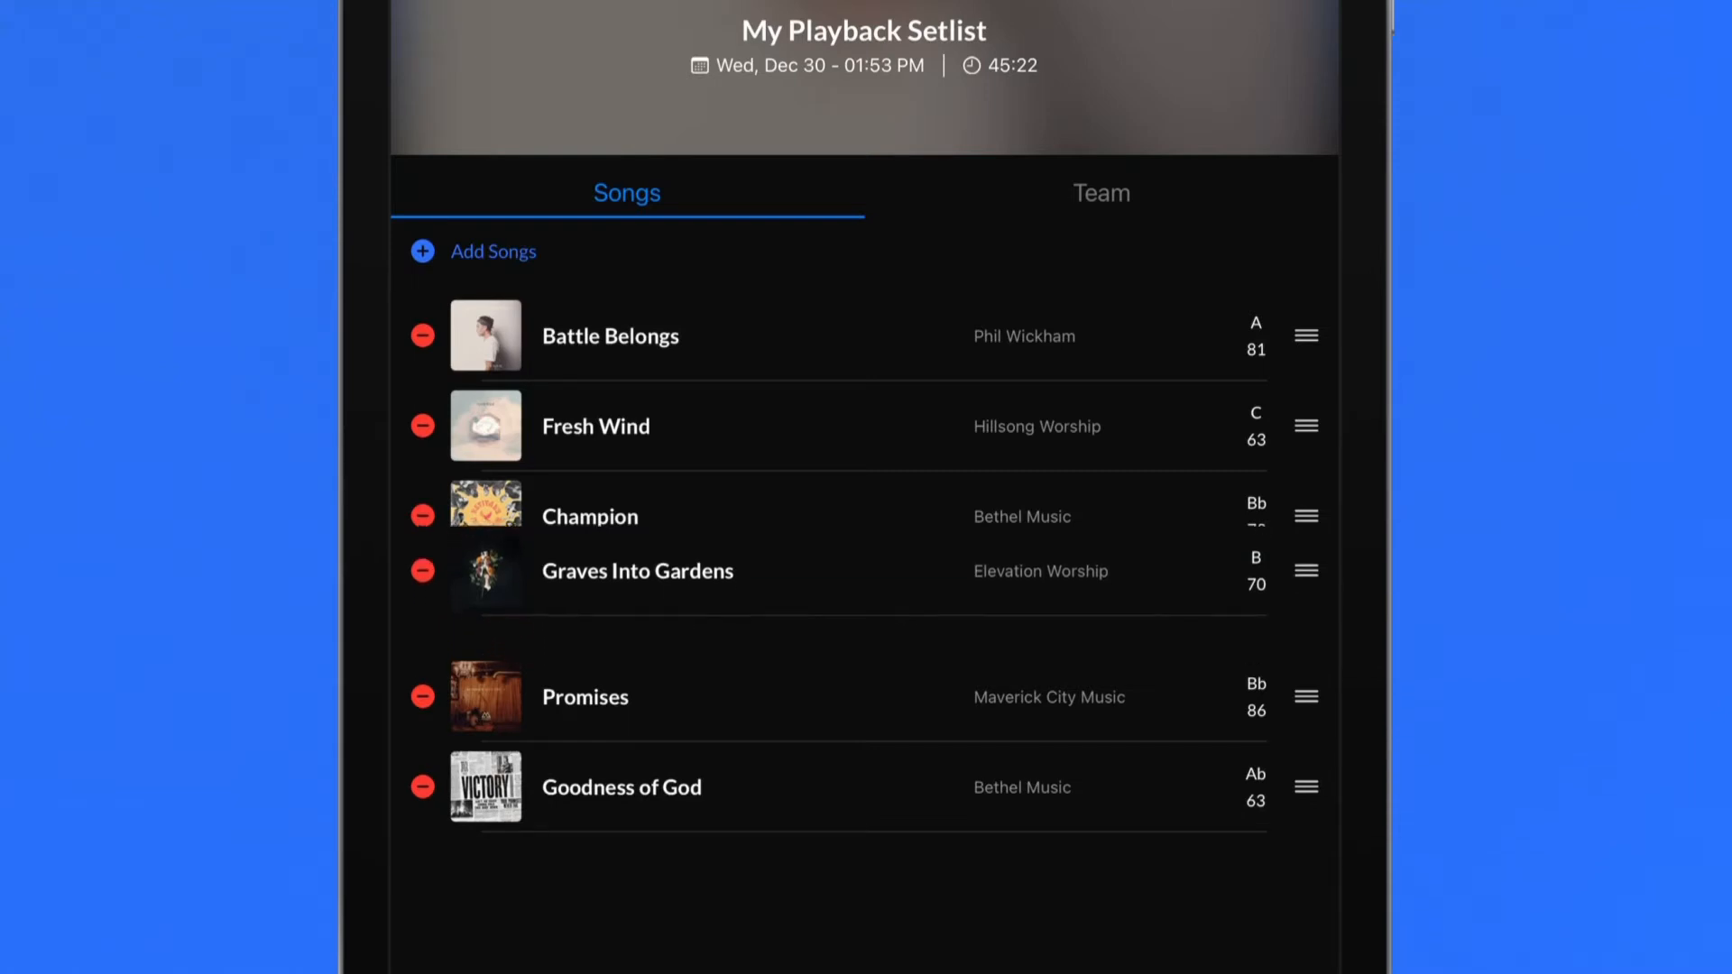
Step: Drag Graves Into Gardens up to second place, right below Battle Belongs
left_click_drag(1305, 572, 1306, 425)
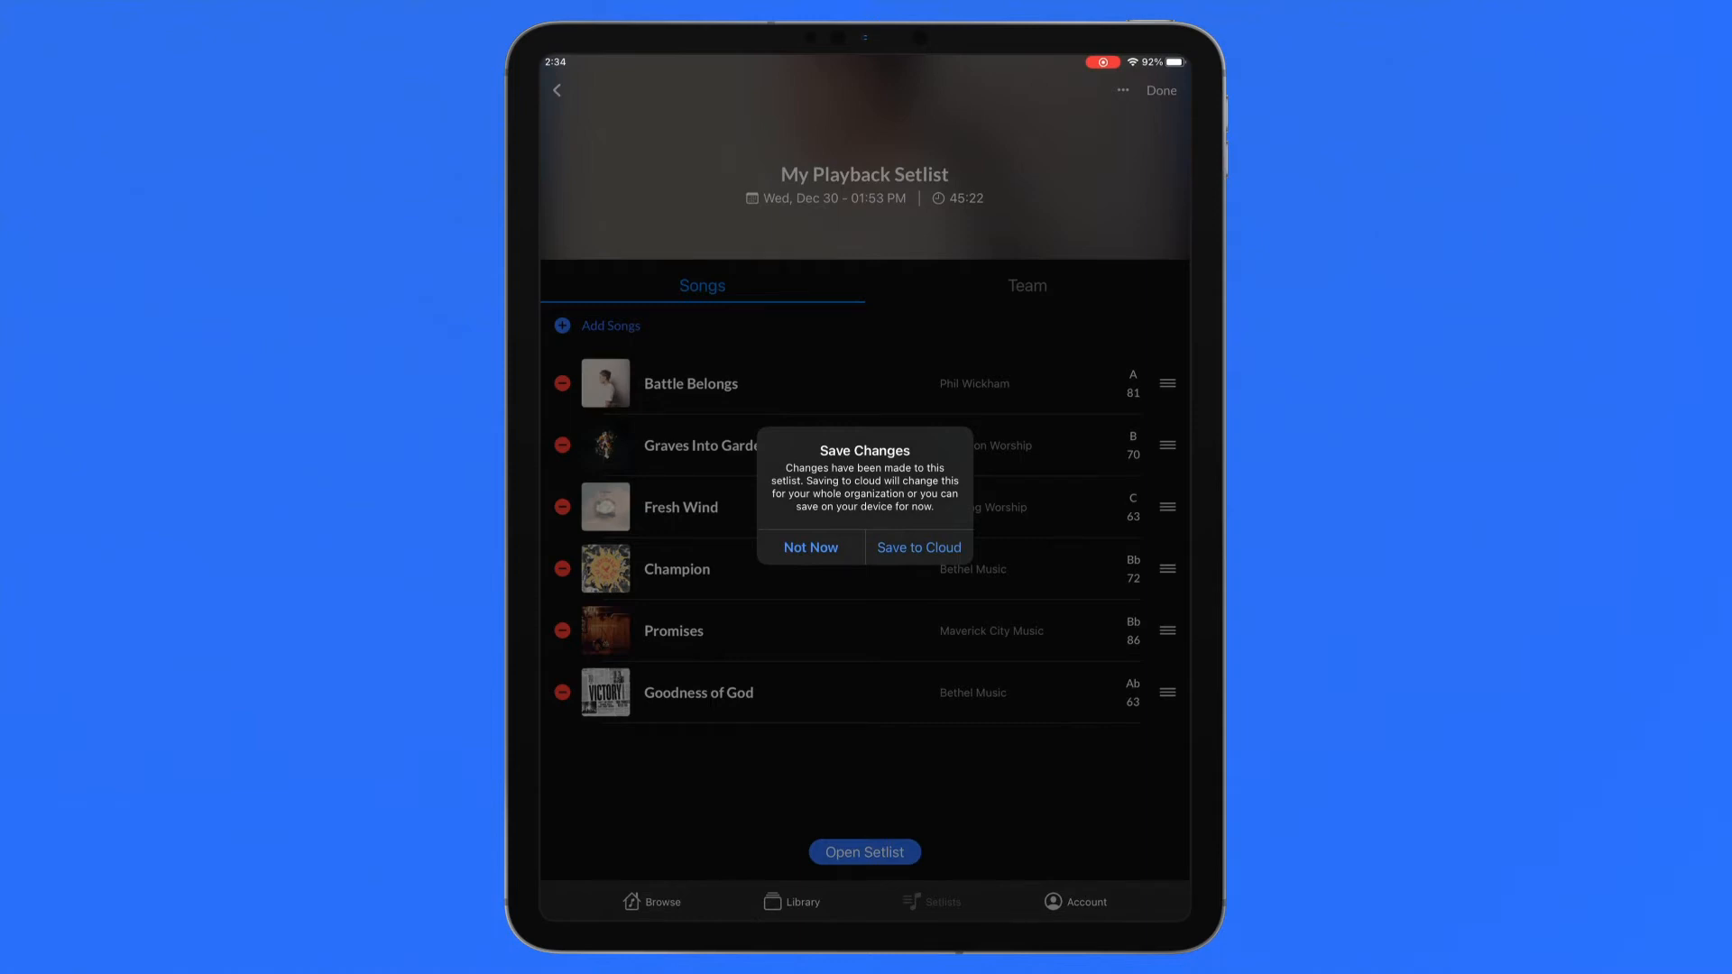
Step: Save My Playback Setlist to the cloud with the note 'Edited songs'
left_click(918, 547)
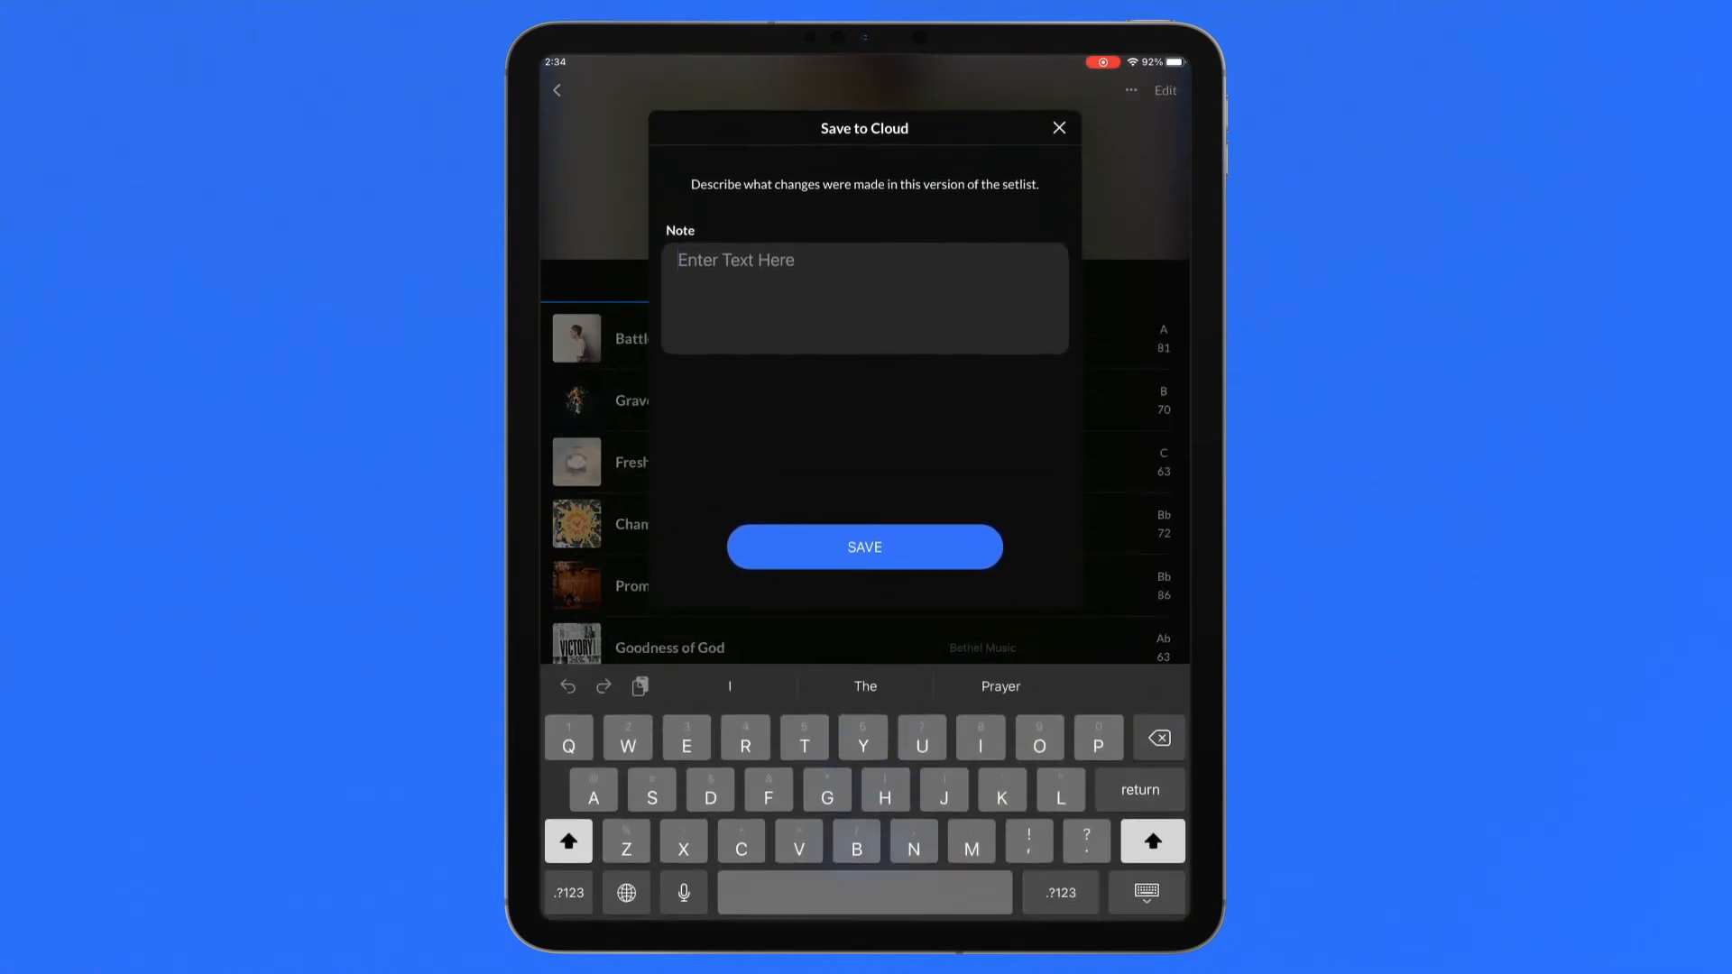
type("Edited")
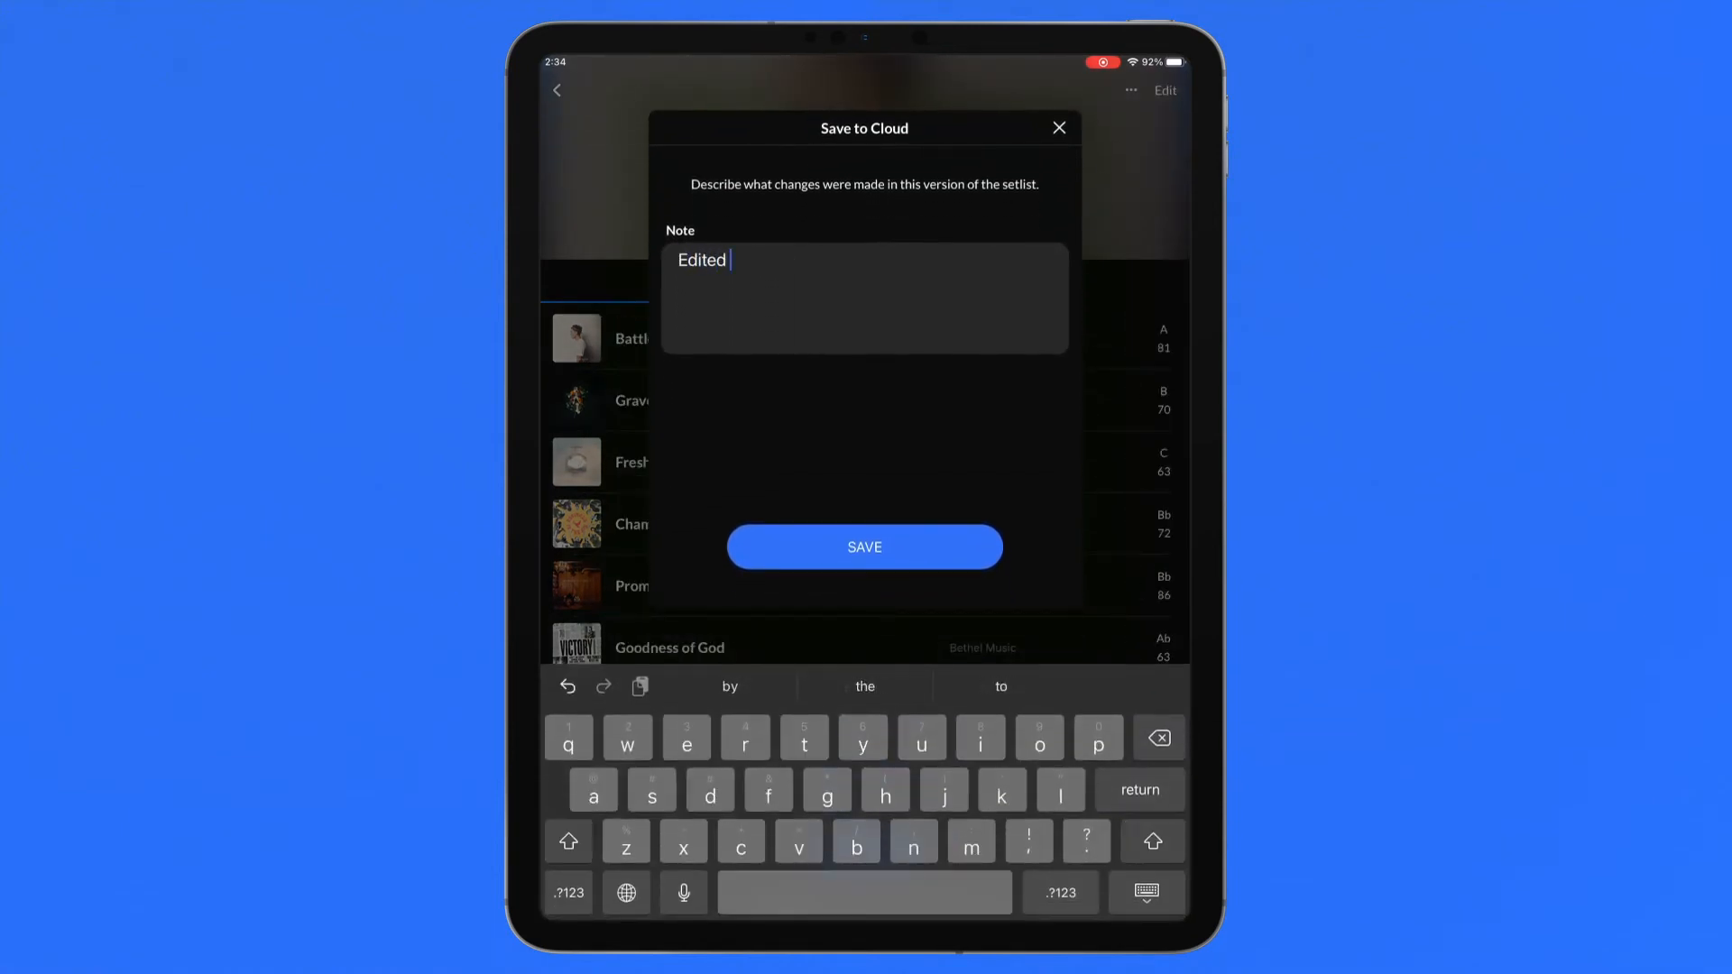
type("songs")
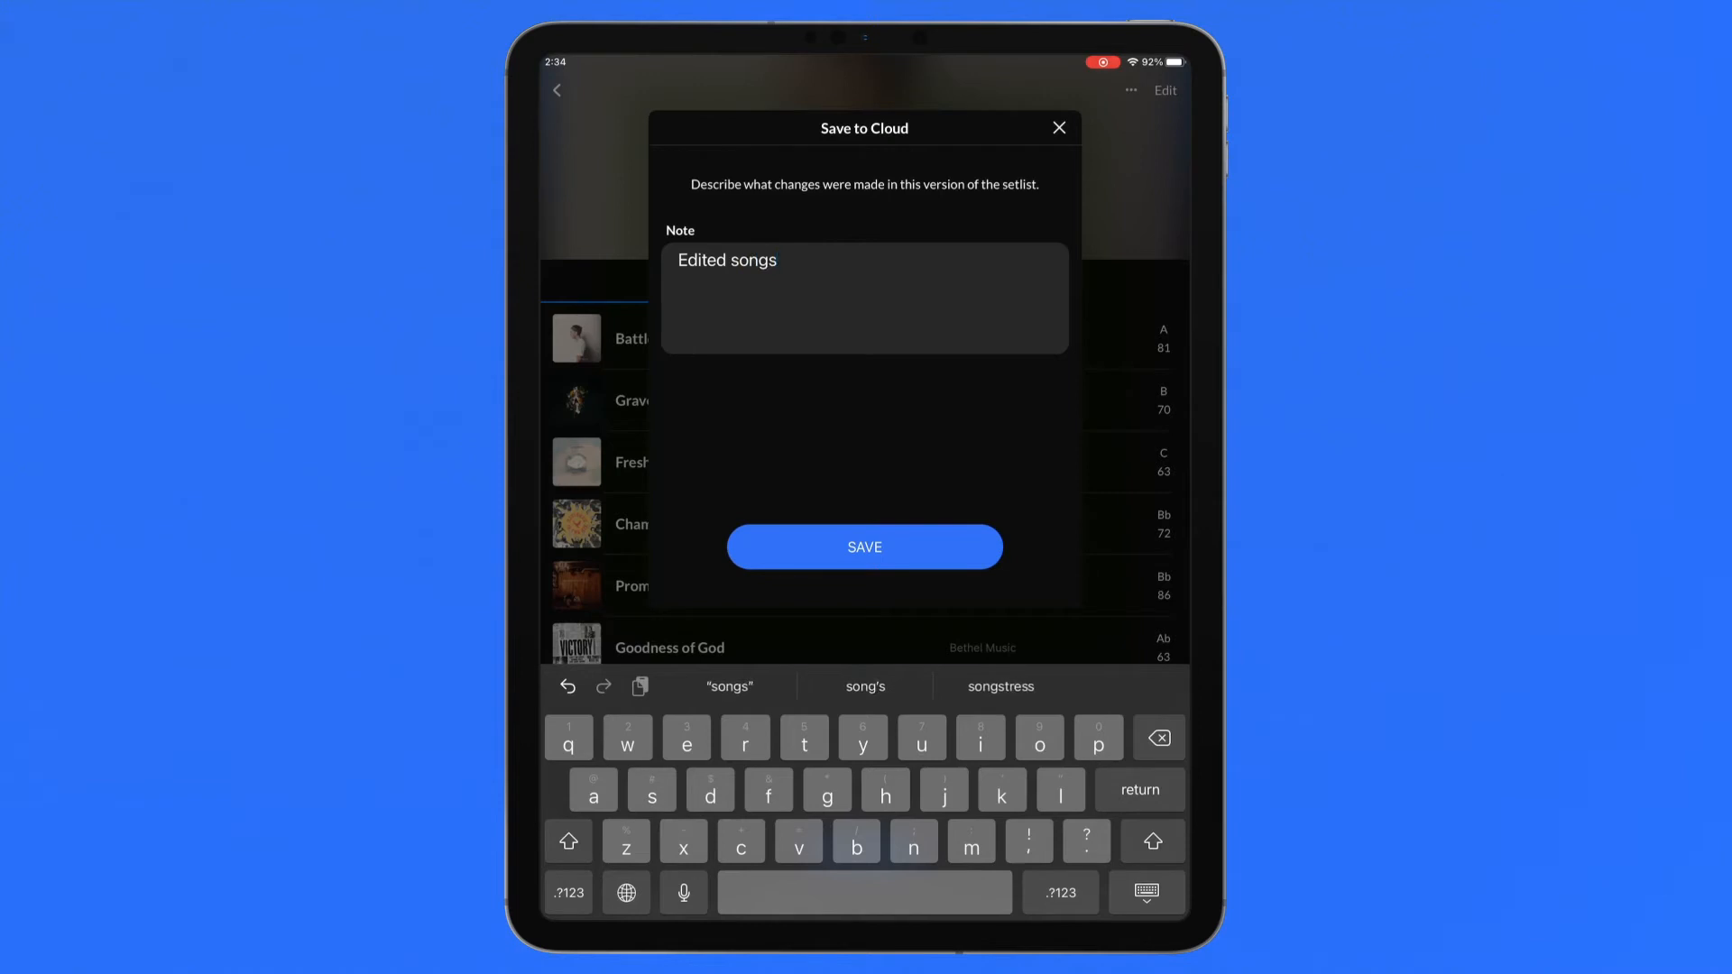
left_click(865, 546)
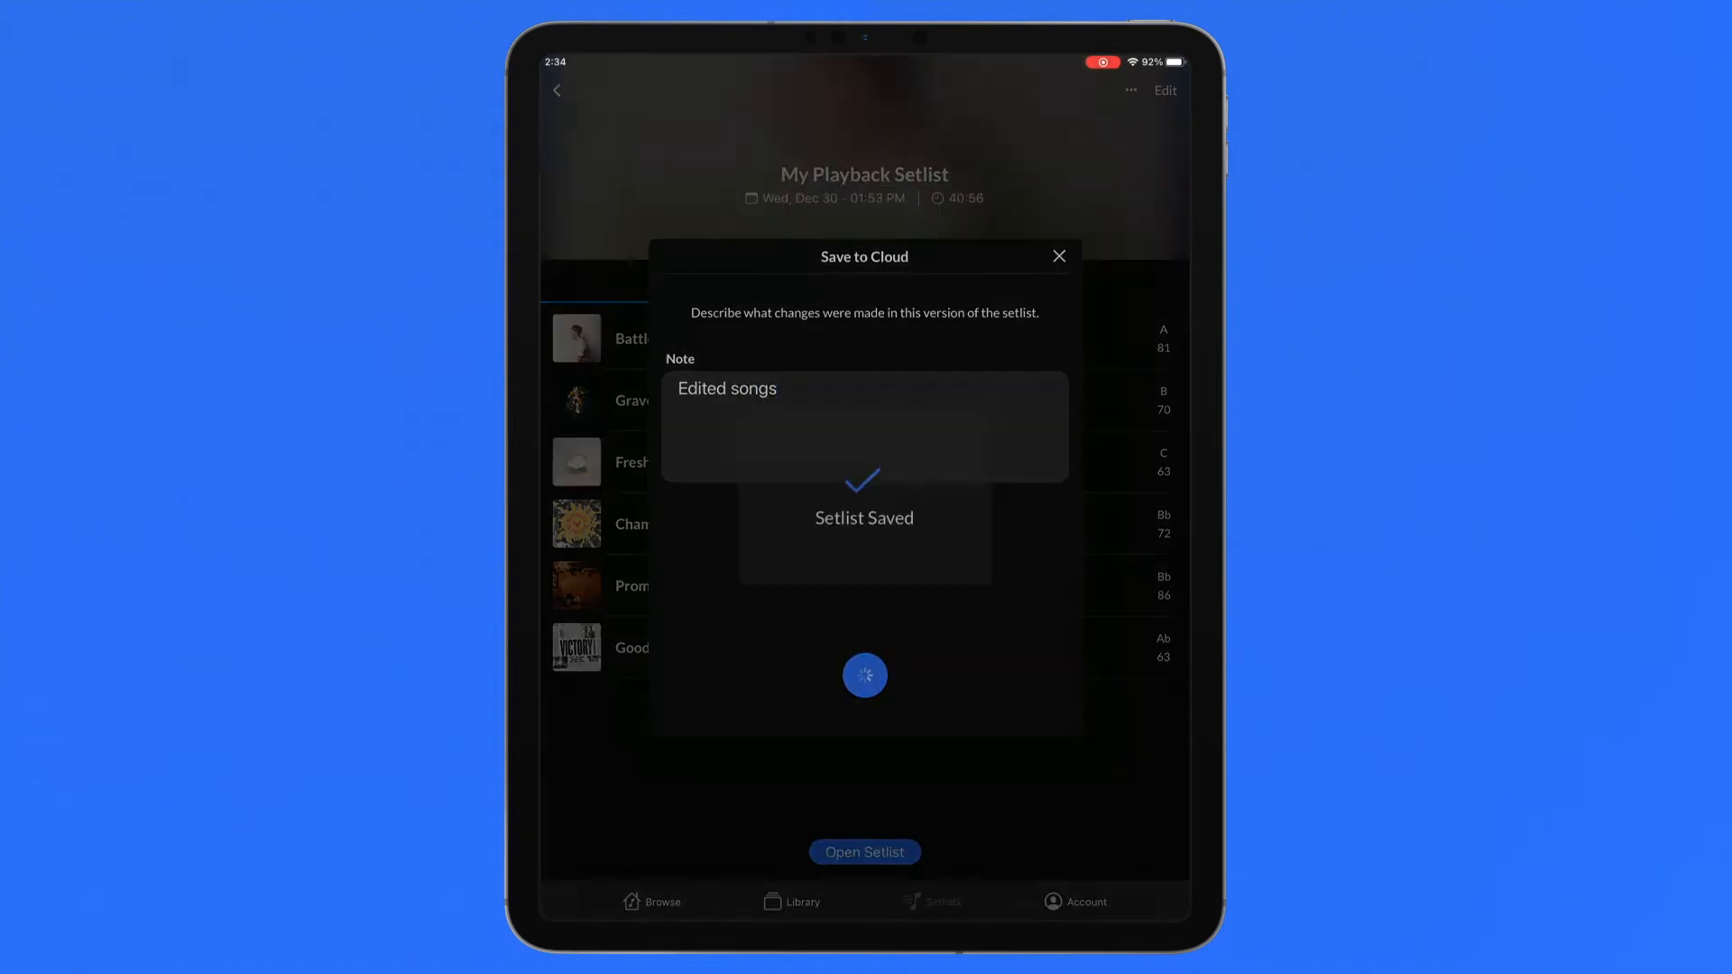
left_click(1057, 256)
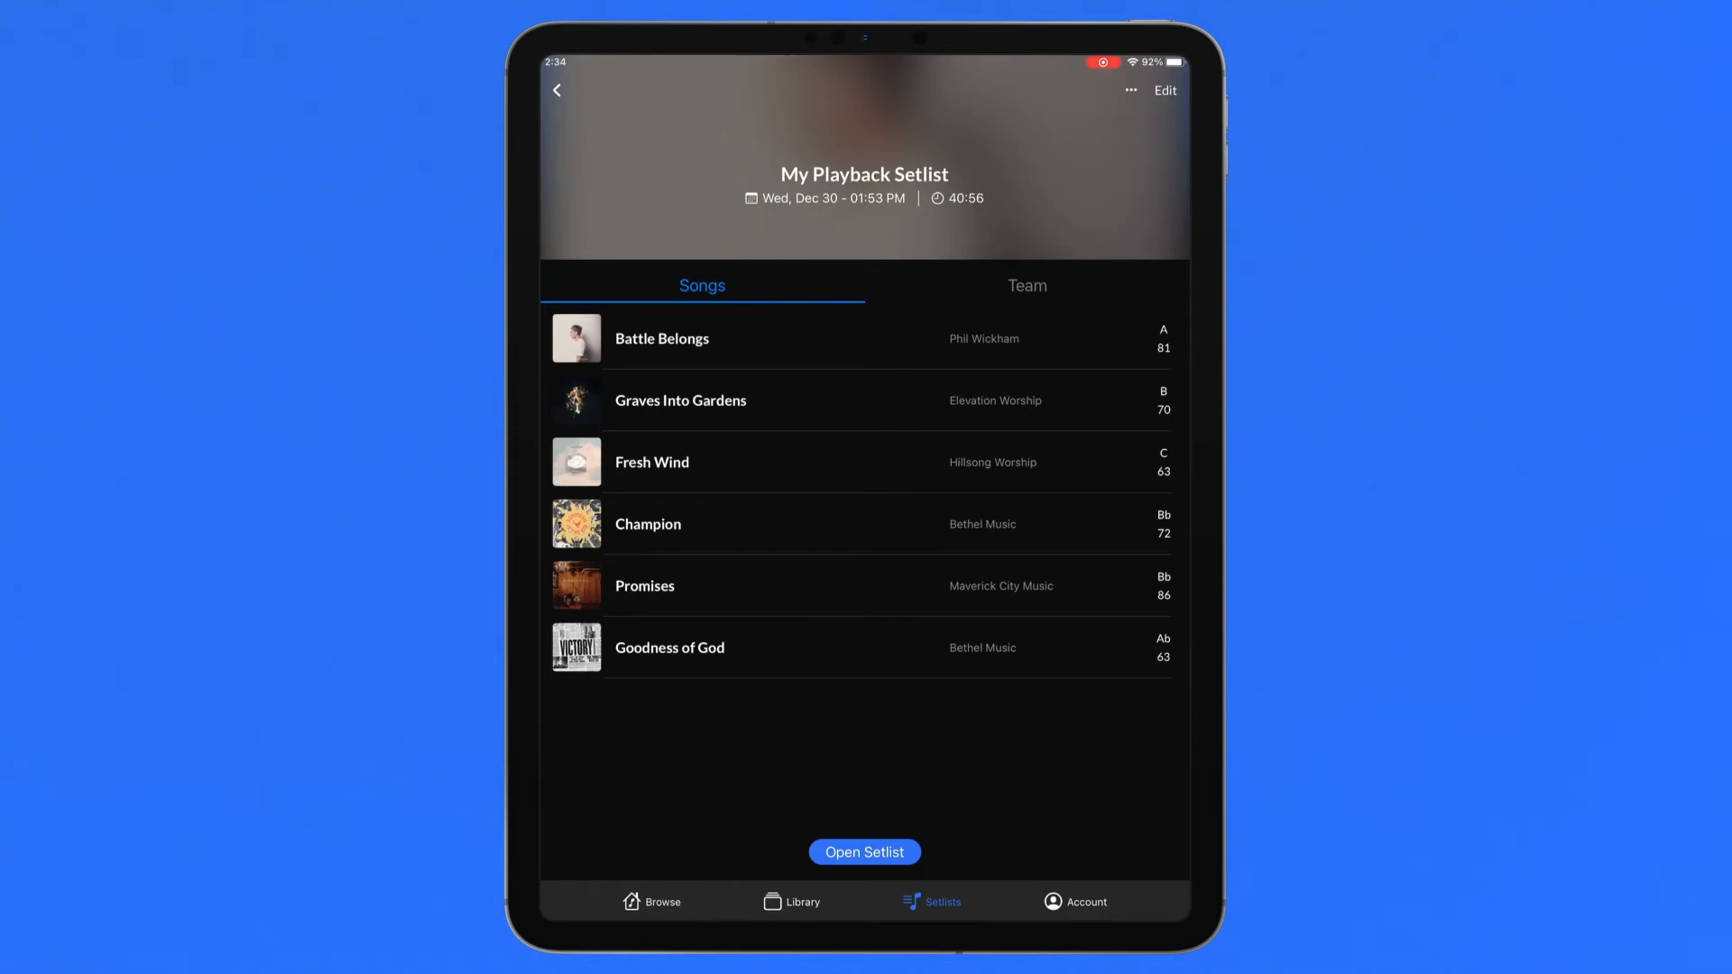
Step: Change the setlist name in Edit Setlist Details to 'Sunday service'
left_click(1131, 90)
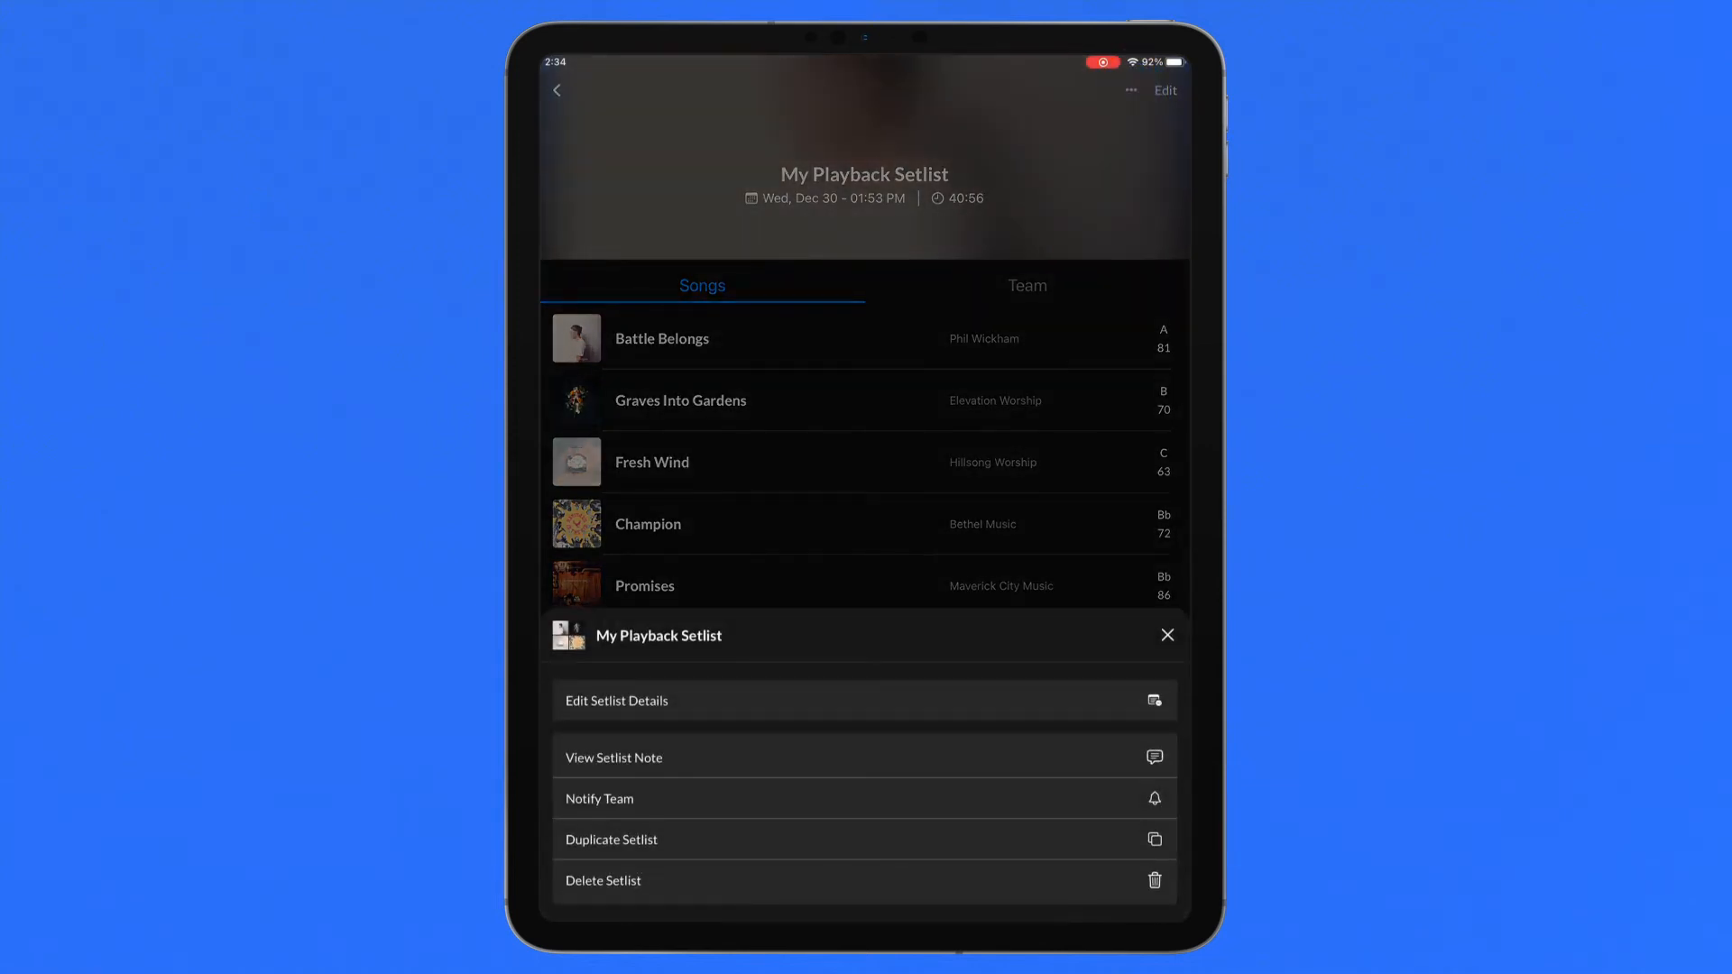
left_click(630, 700)
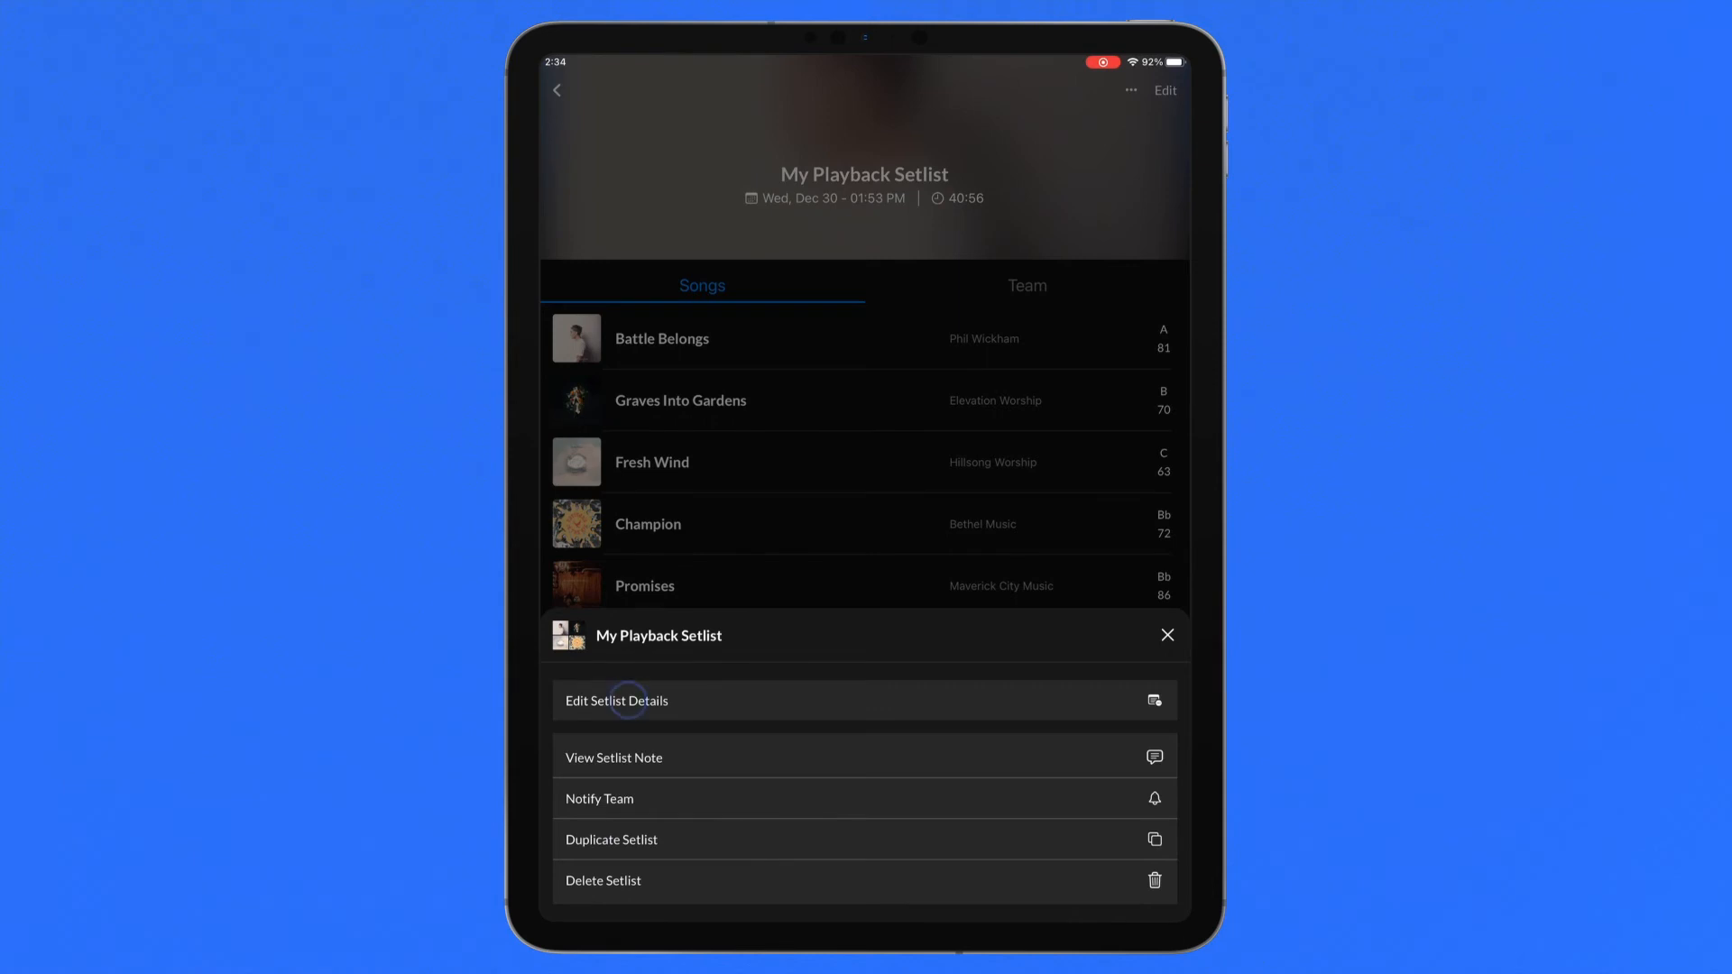
left_click(616, 700)
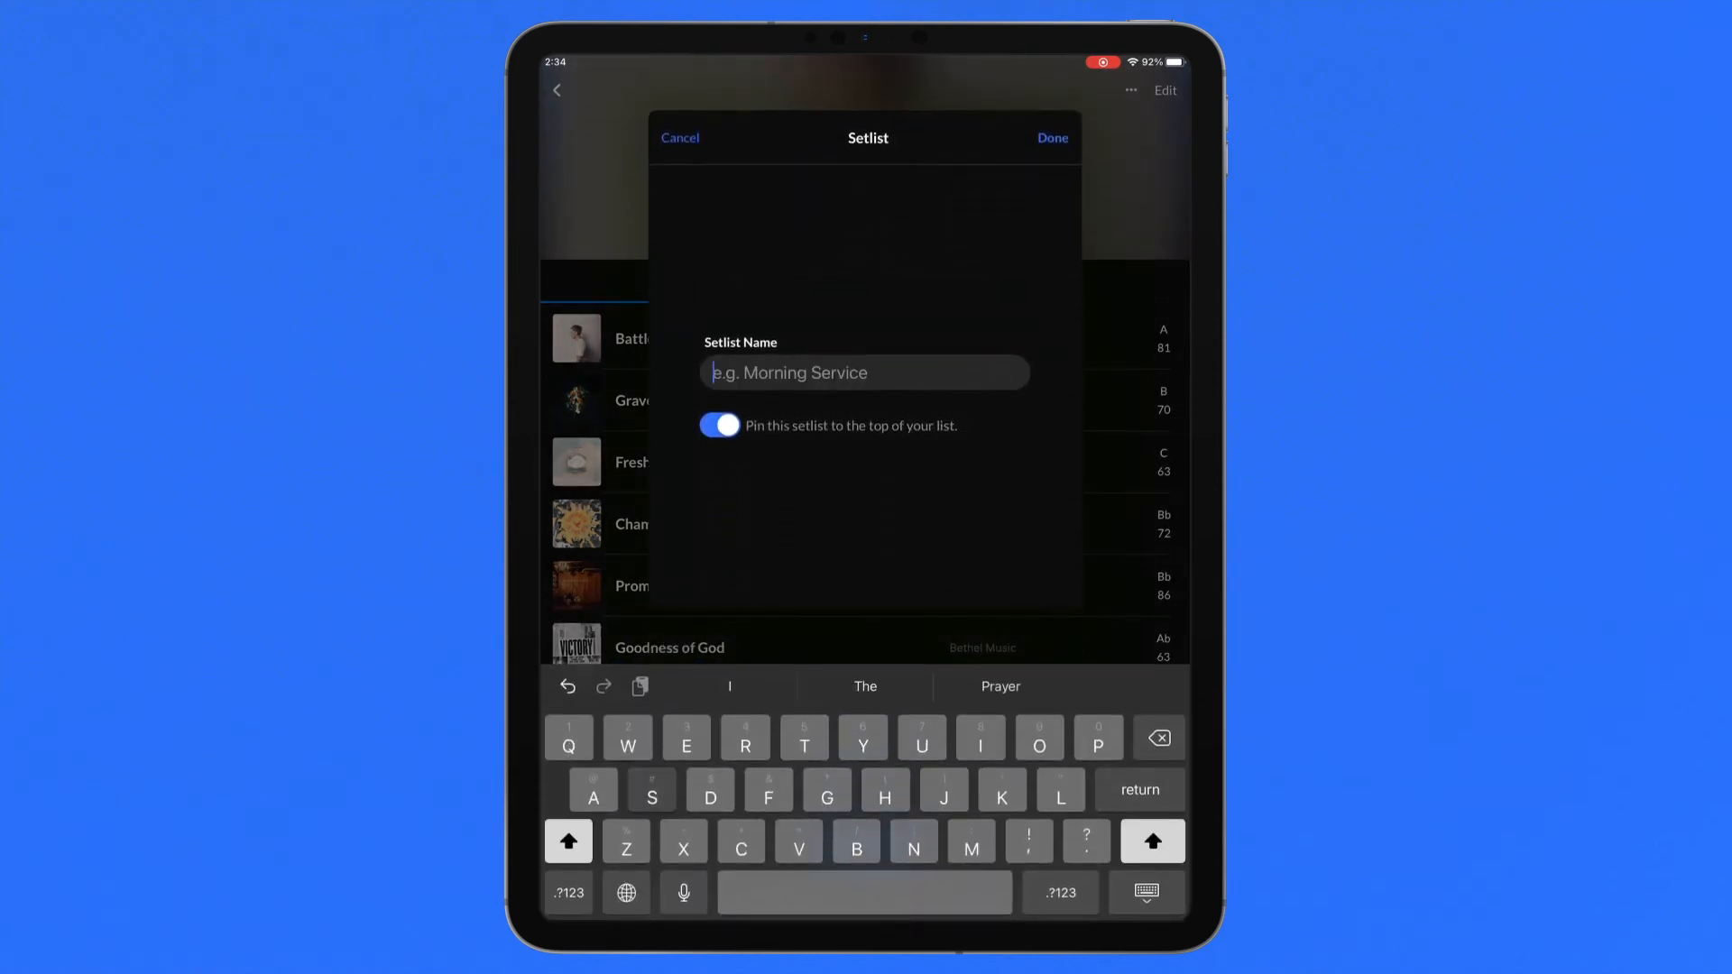
type("Sunday service")
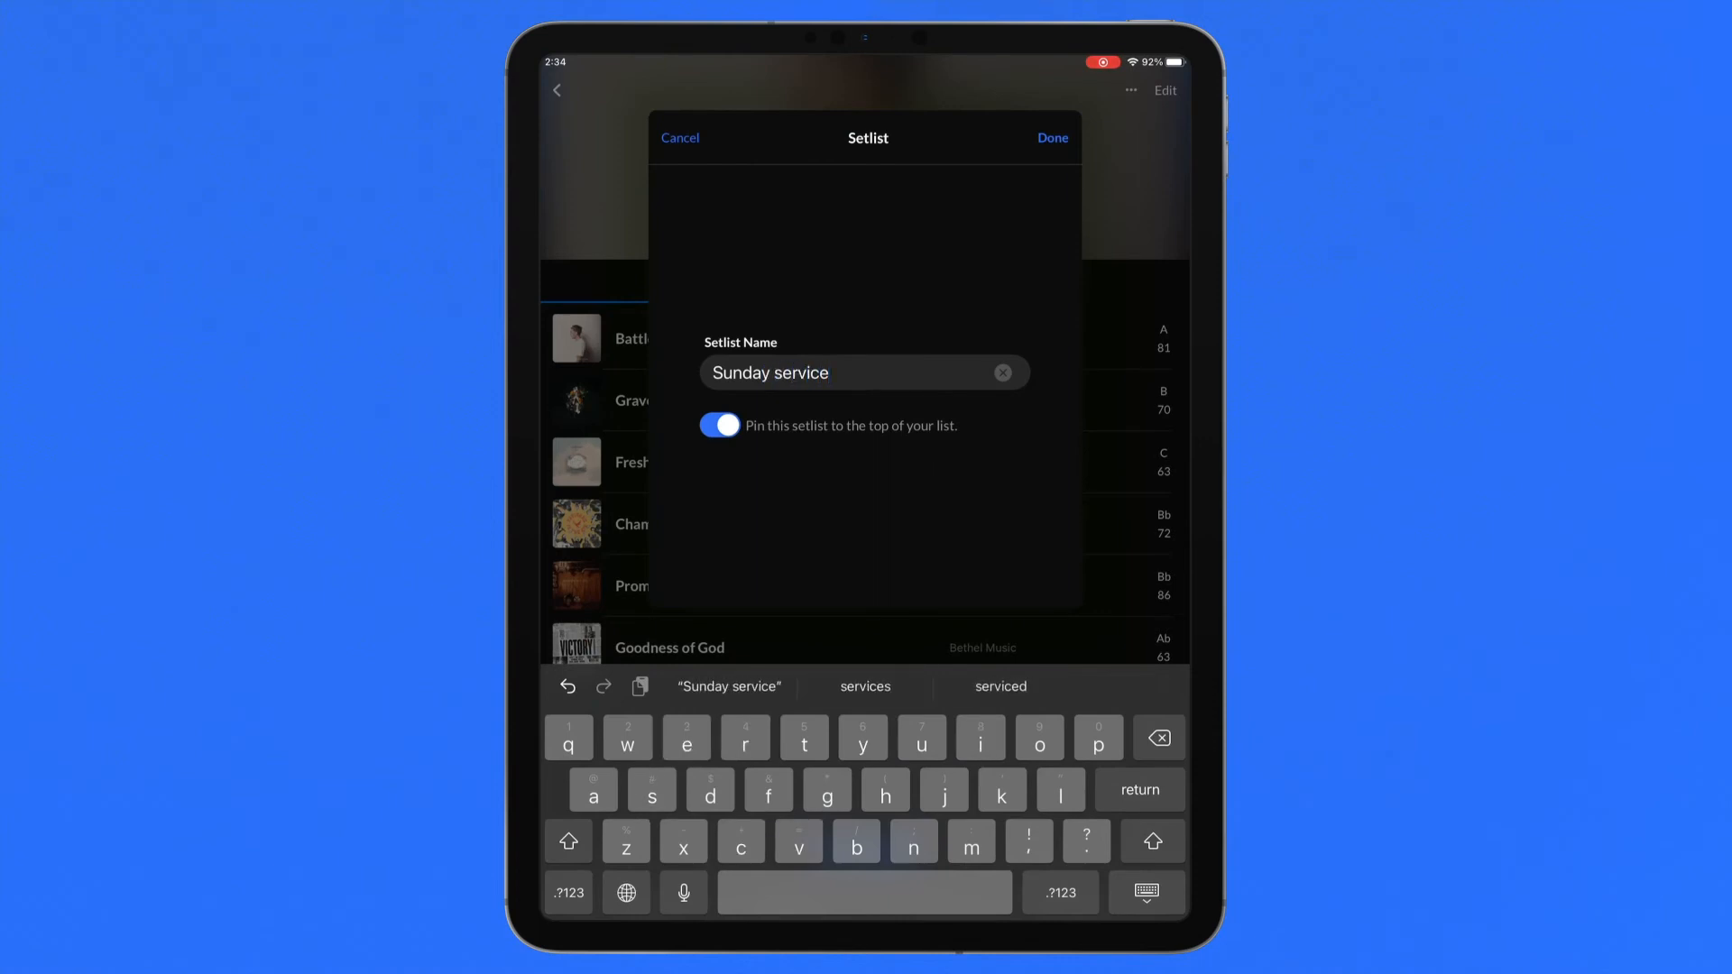
left_click(1052, 137)
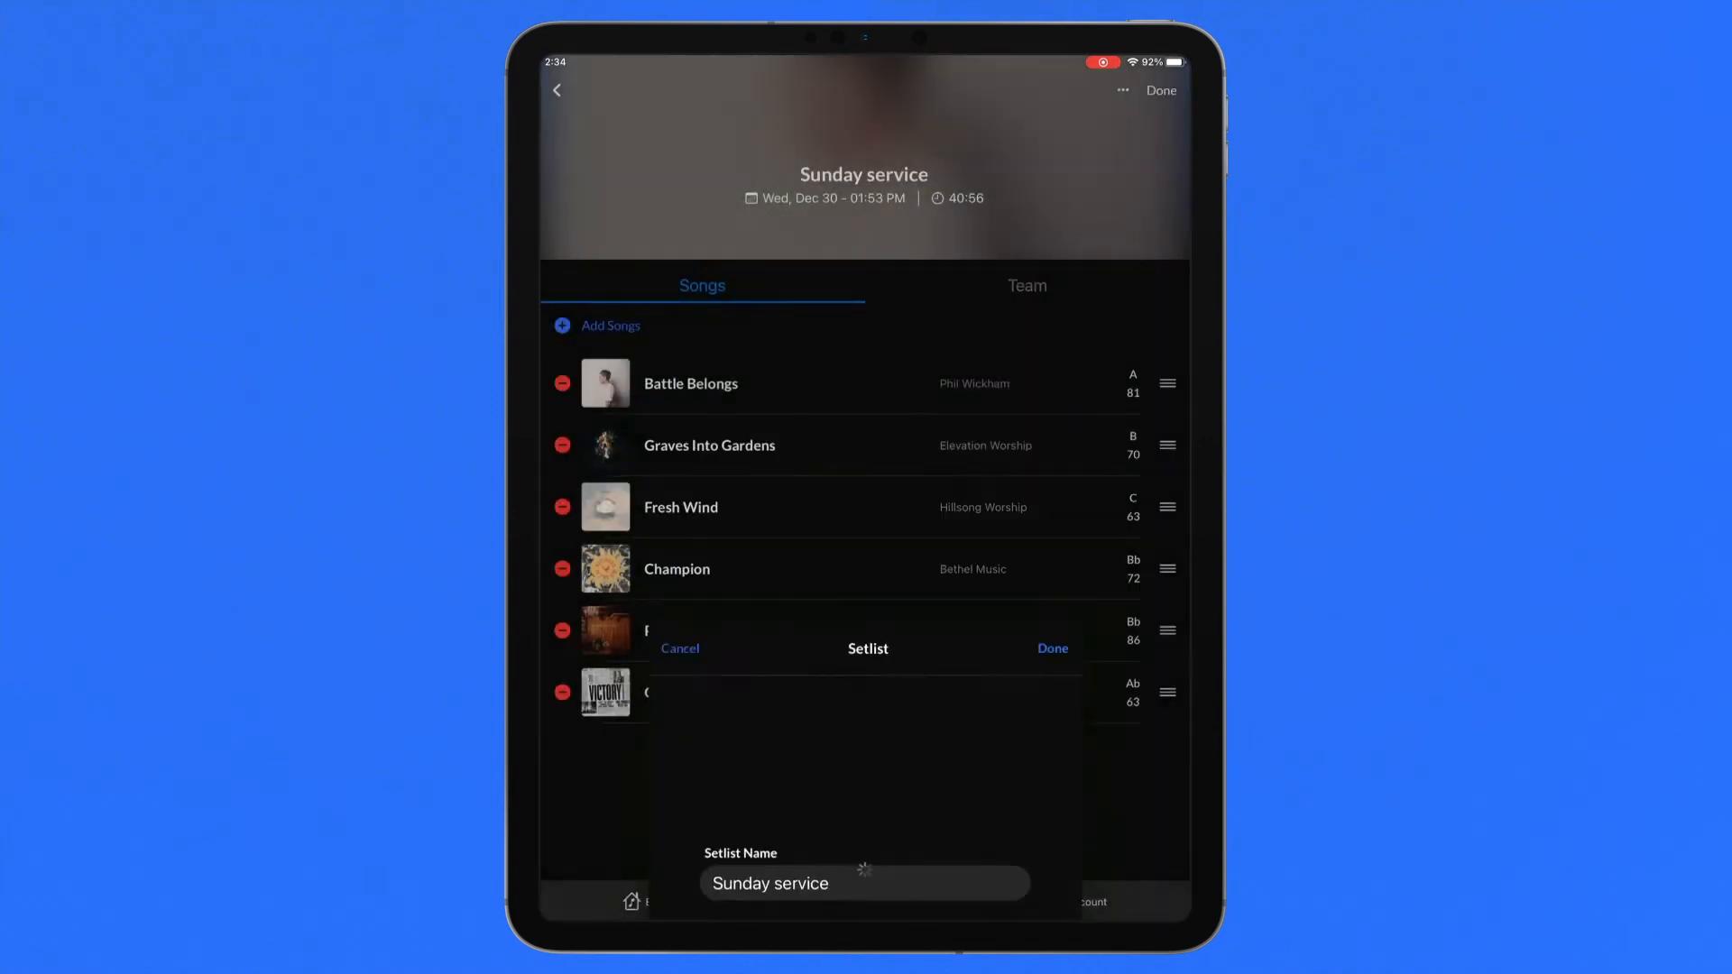
left_click(1052, 649)
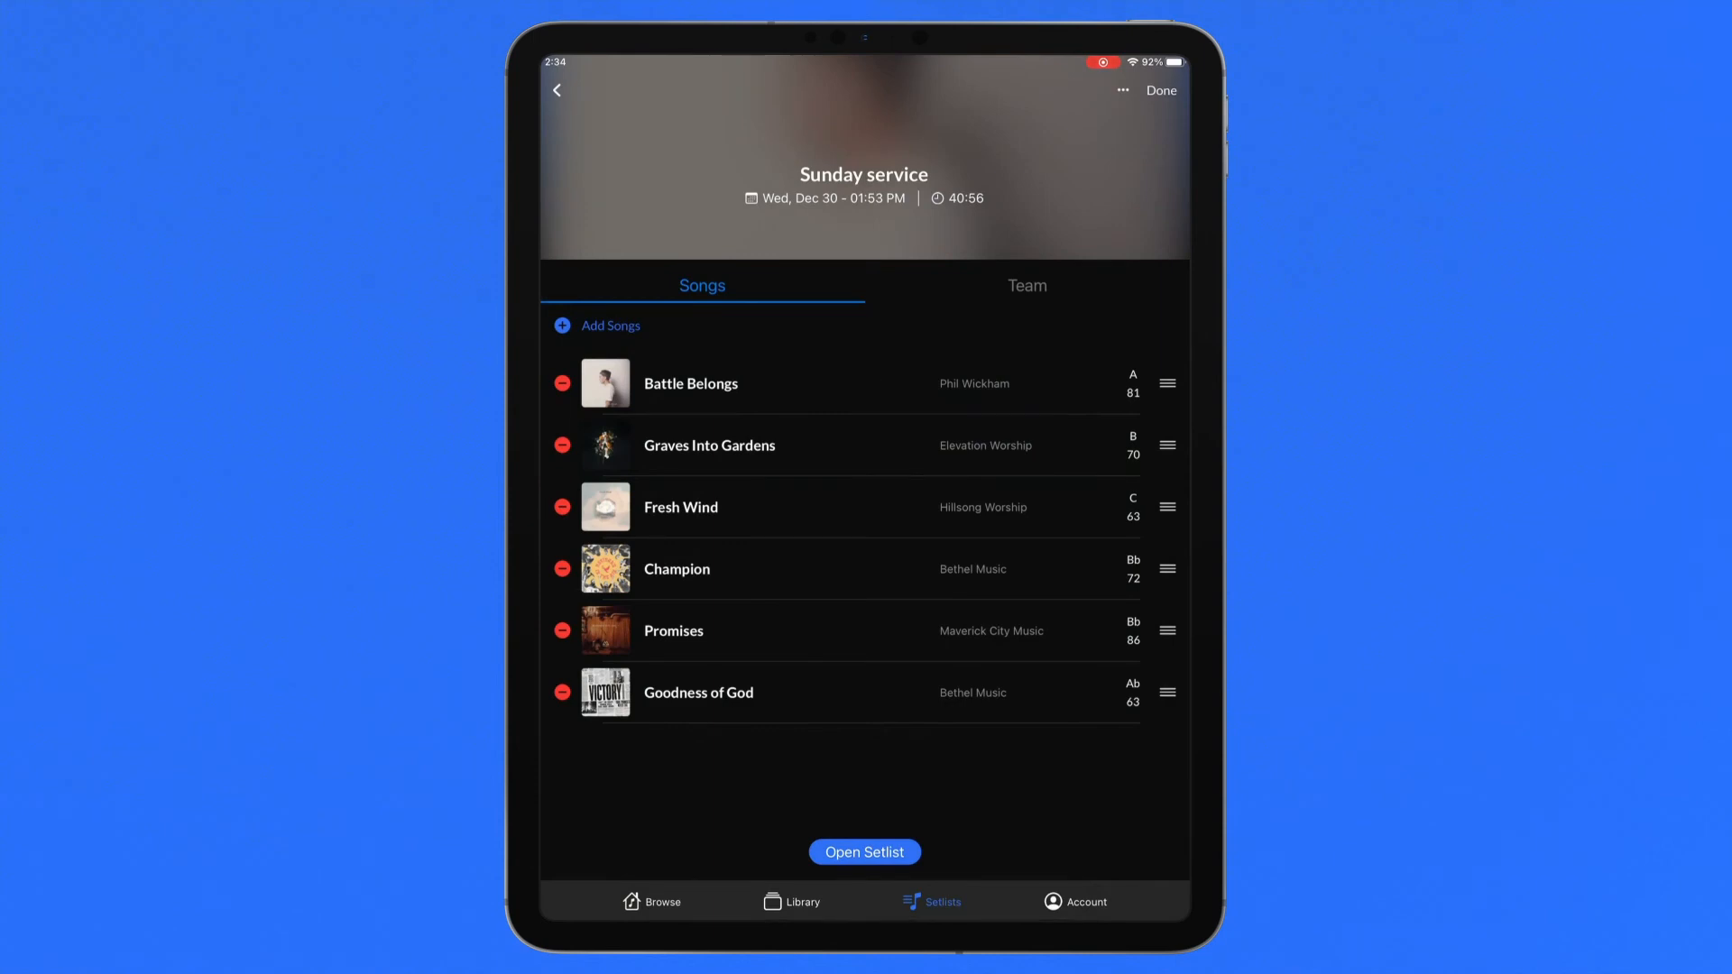
Step: Review and dismiss the 'Edited songs' note, then notify the team Sunday service is ready
left_click(1122, 91)
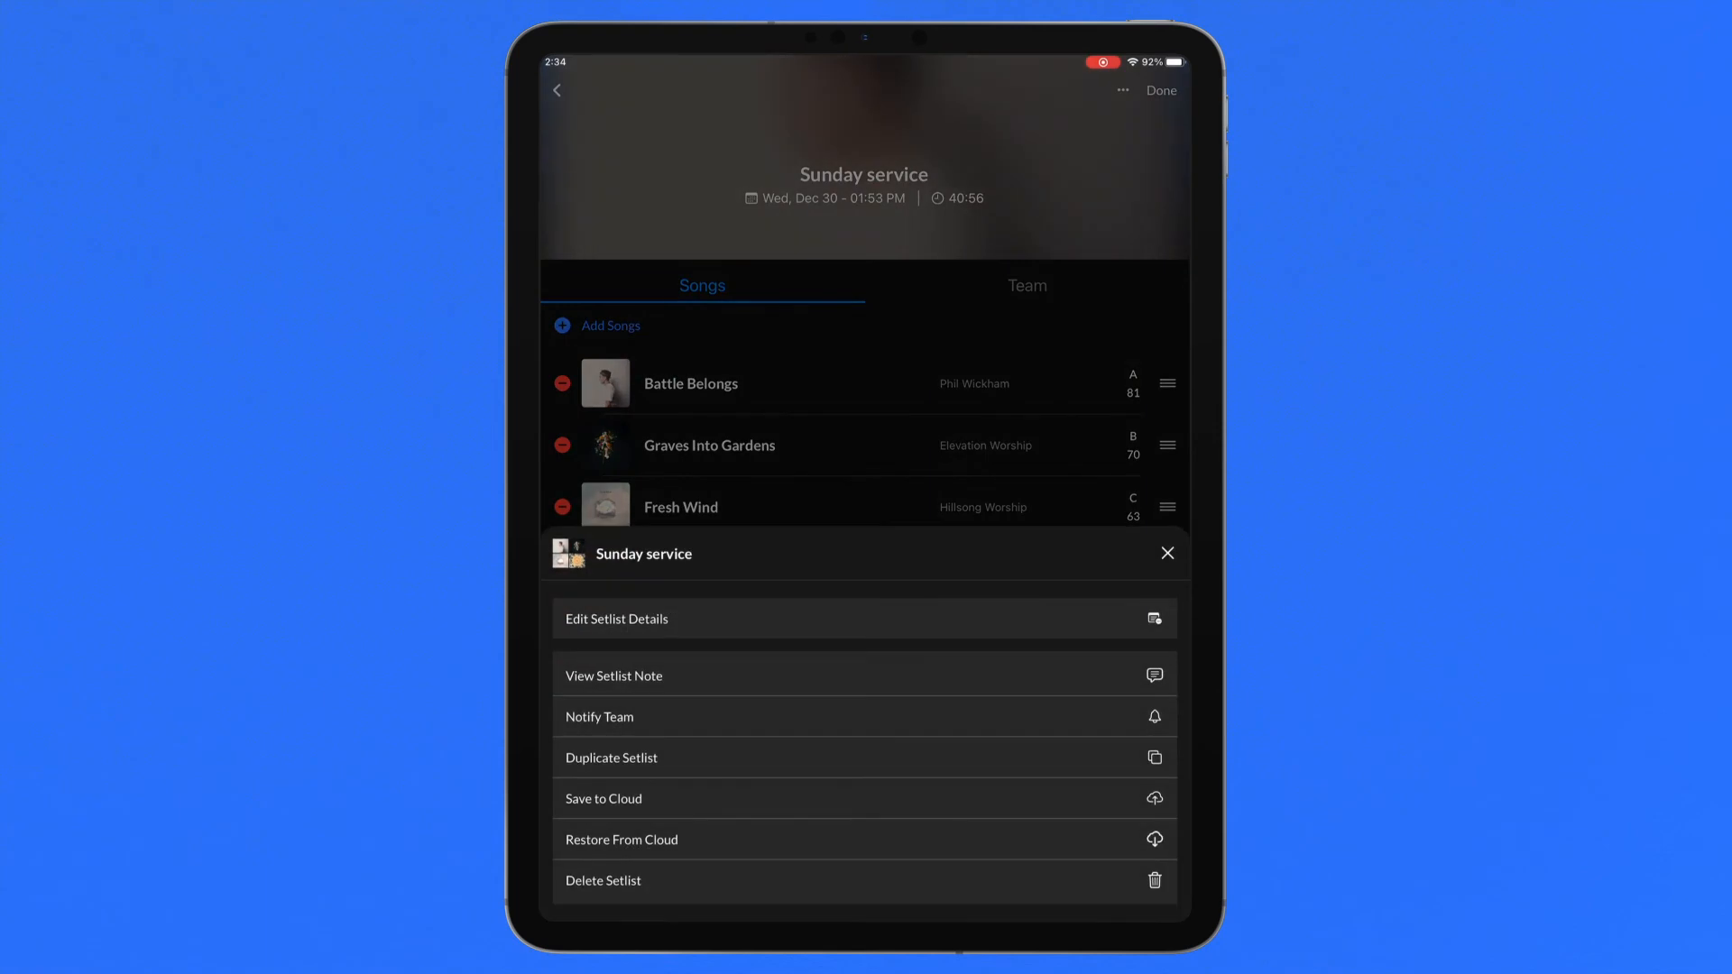
left_click(613, 675)
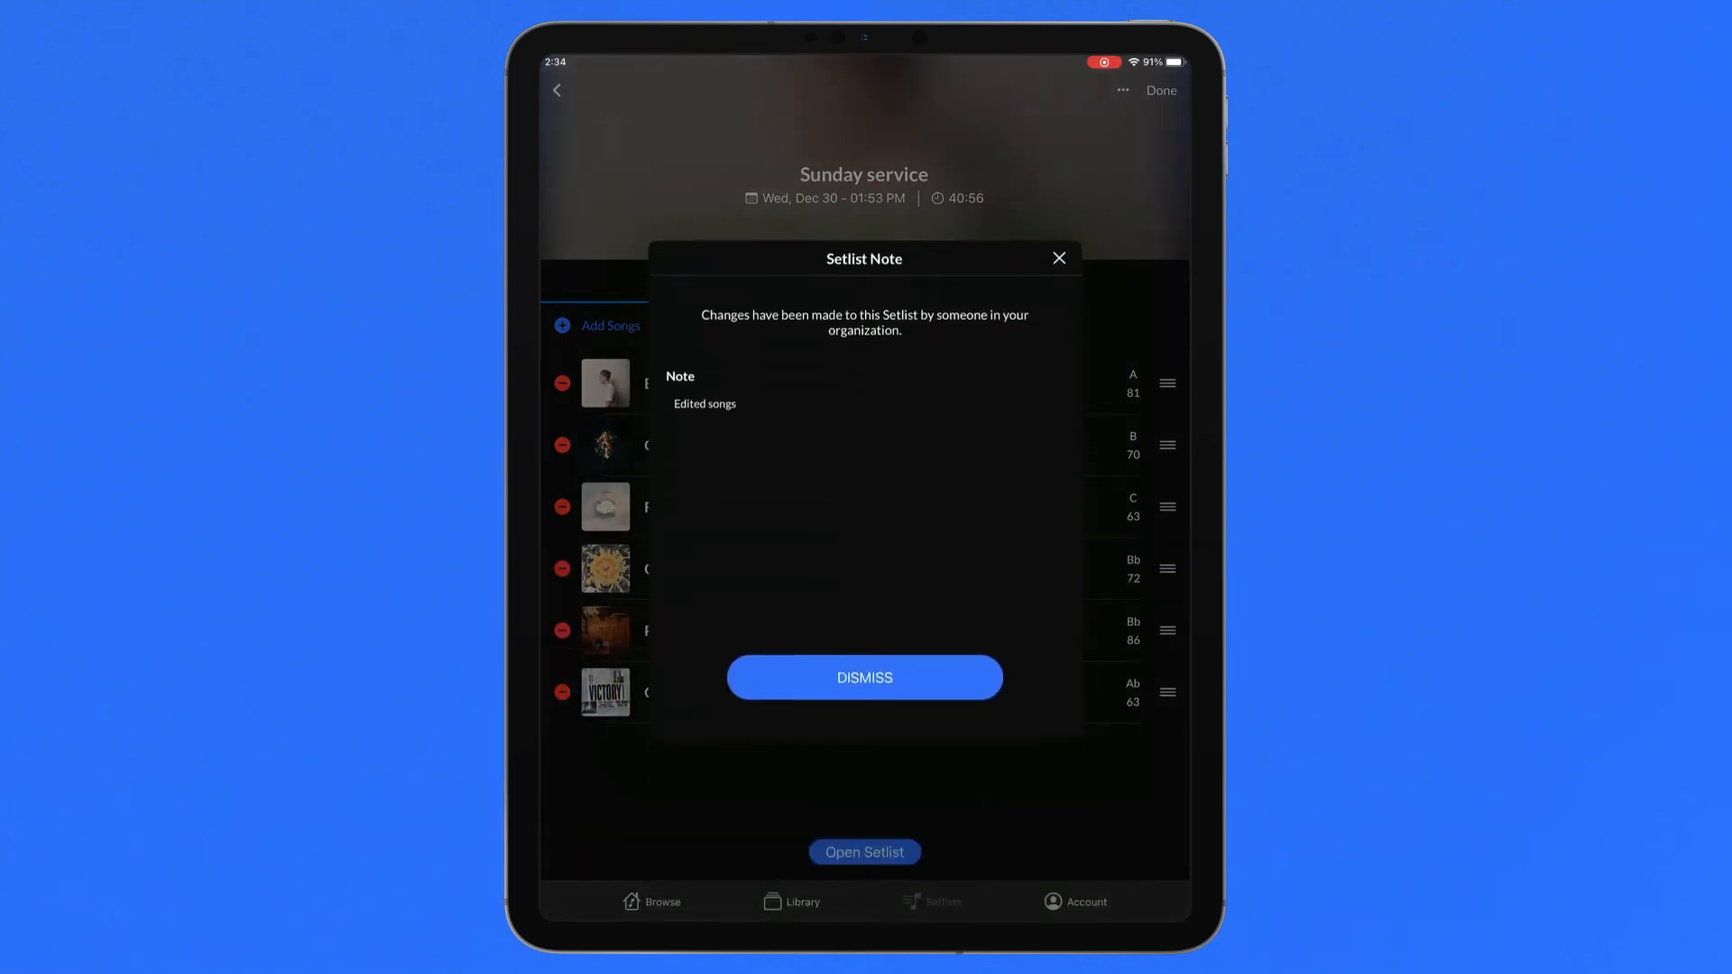
left_click(865, 678)
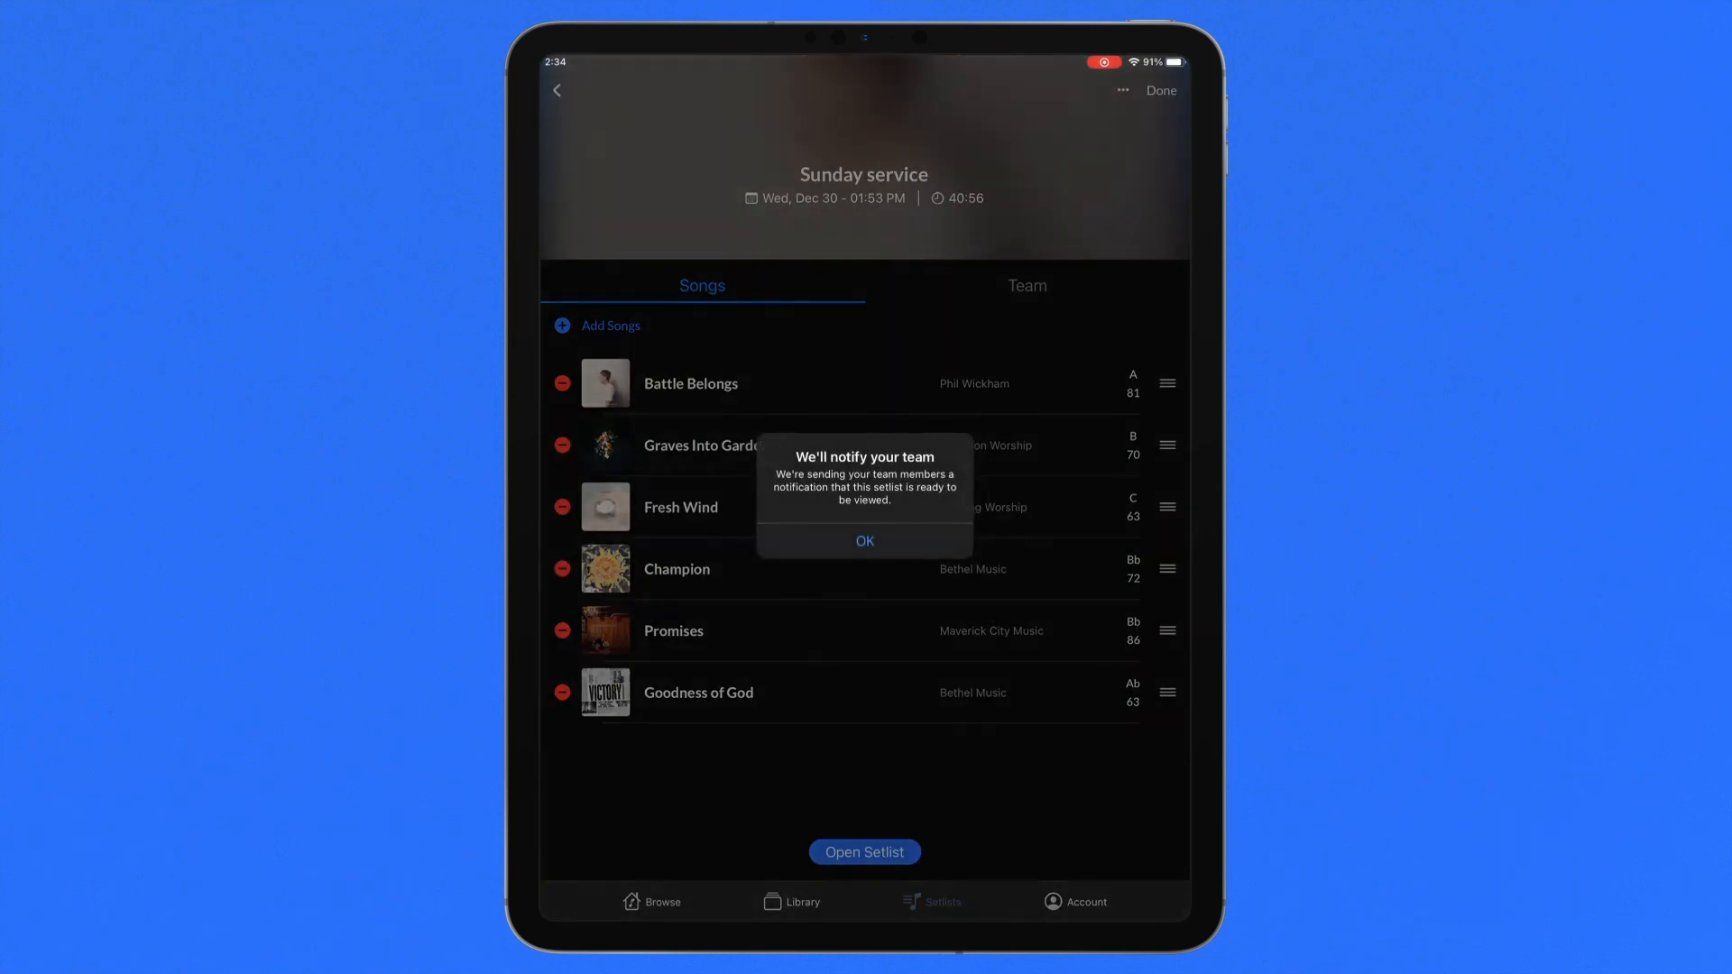
left_click(864, 541)
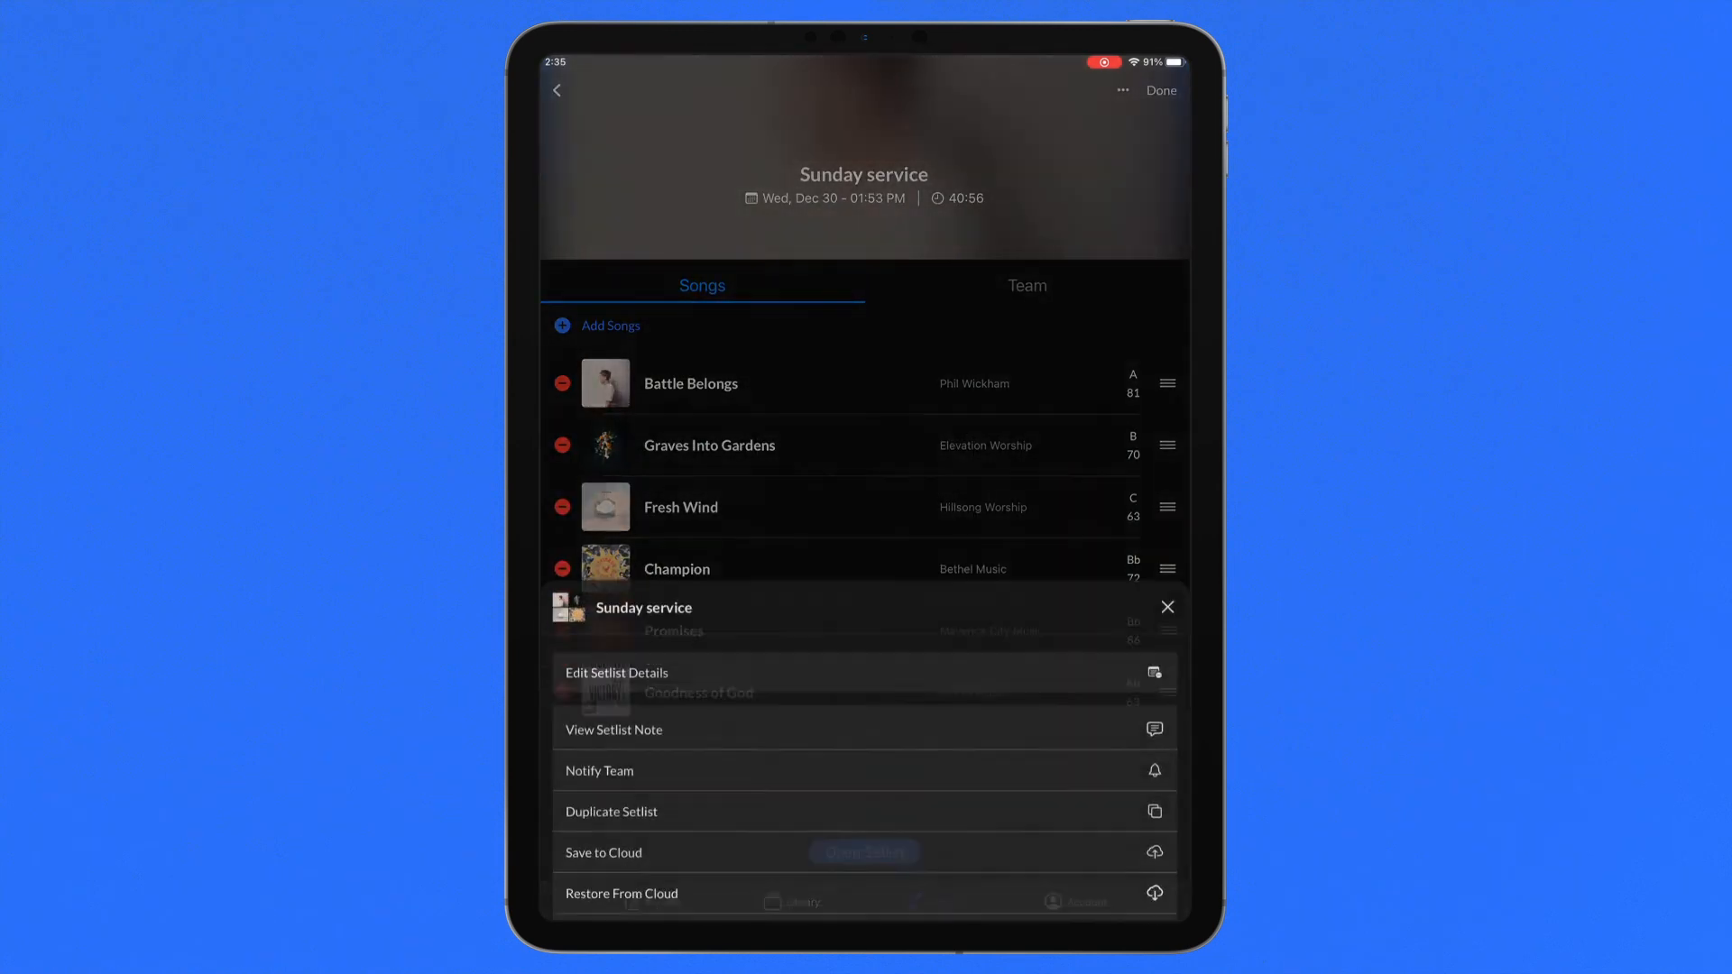